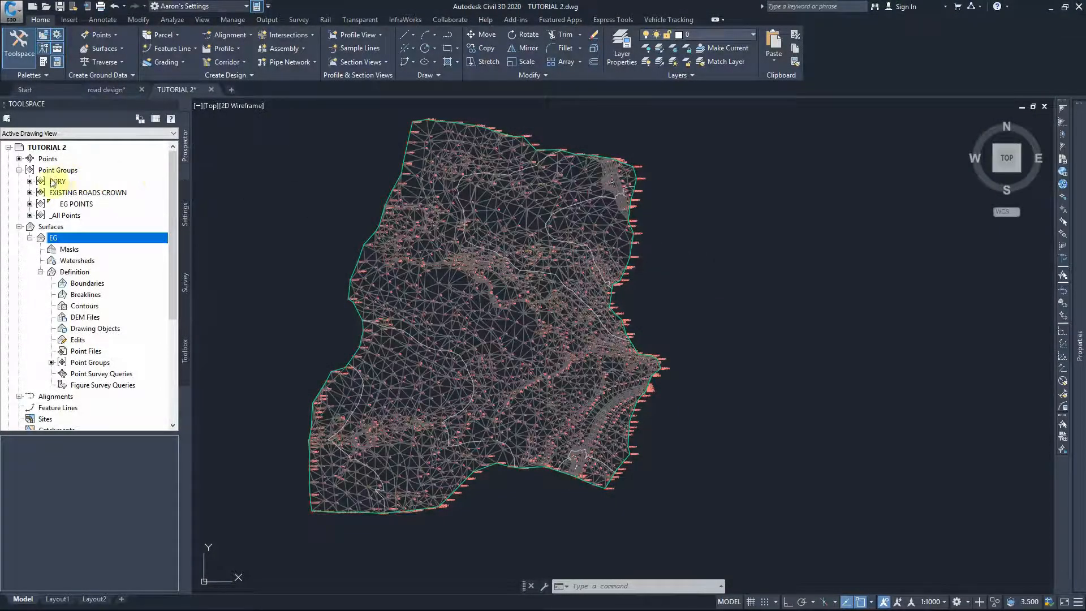
Select the BDRY point group's points and isolate them with the surface
{"action": "right_click", "coordinate": [56, 181]}
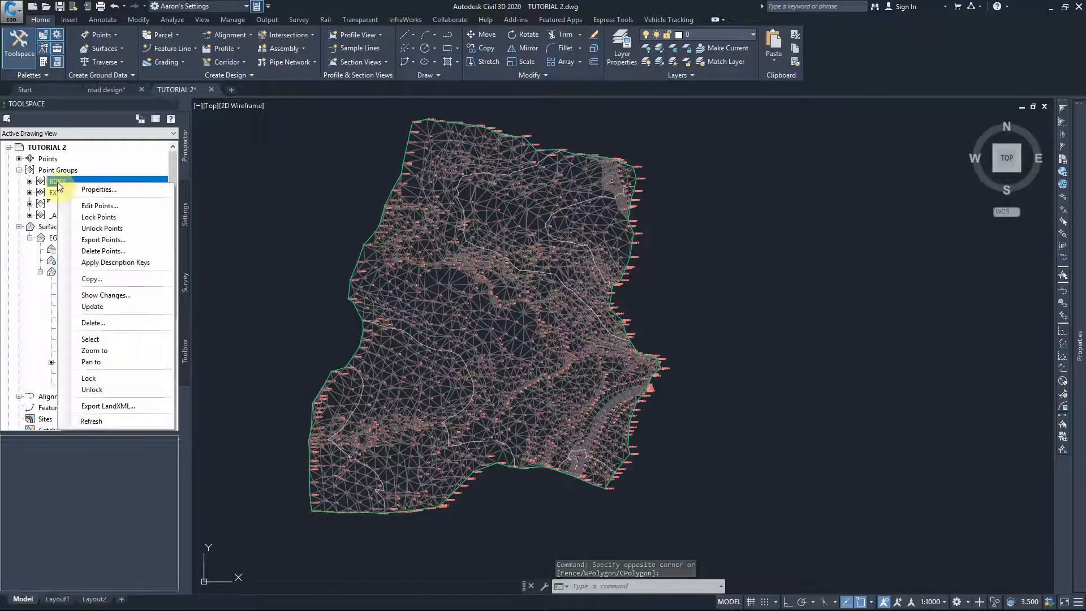
{"action": "left_click", "coordinate": [90, 338]}
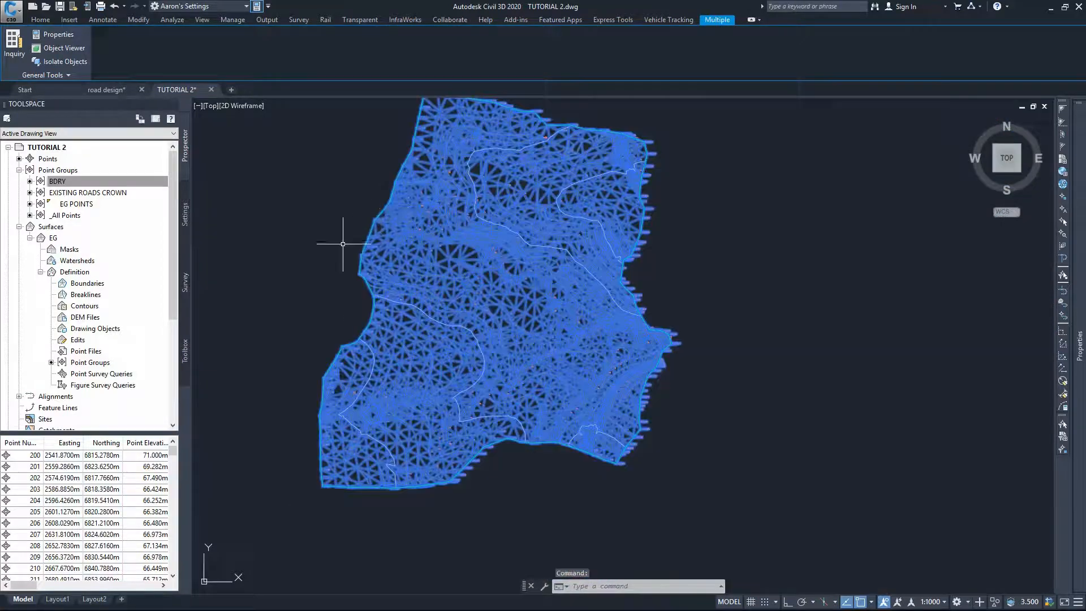
{"action": "mouse_move", "coordinate": [312, 270]}
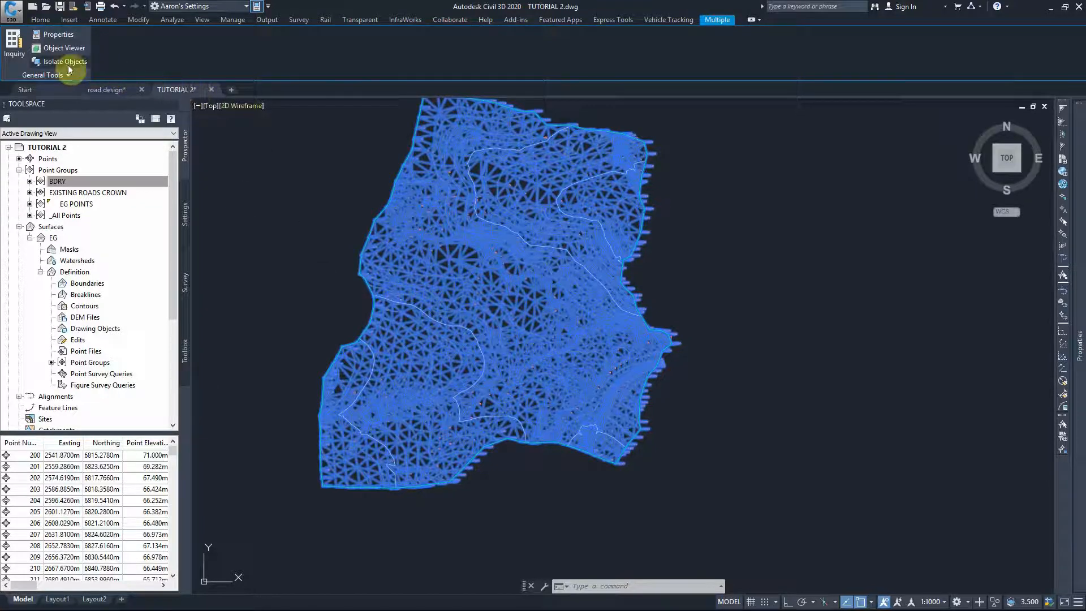
{"action": "left_click", "coordinate": [64, 61]}
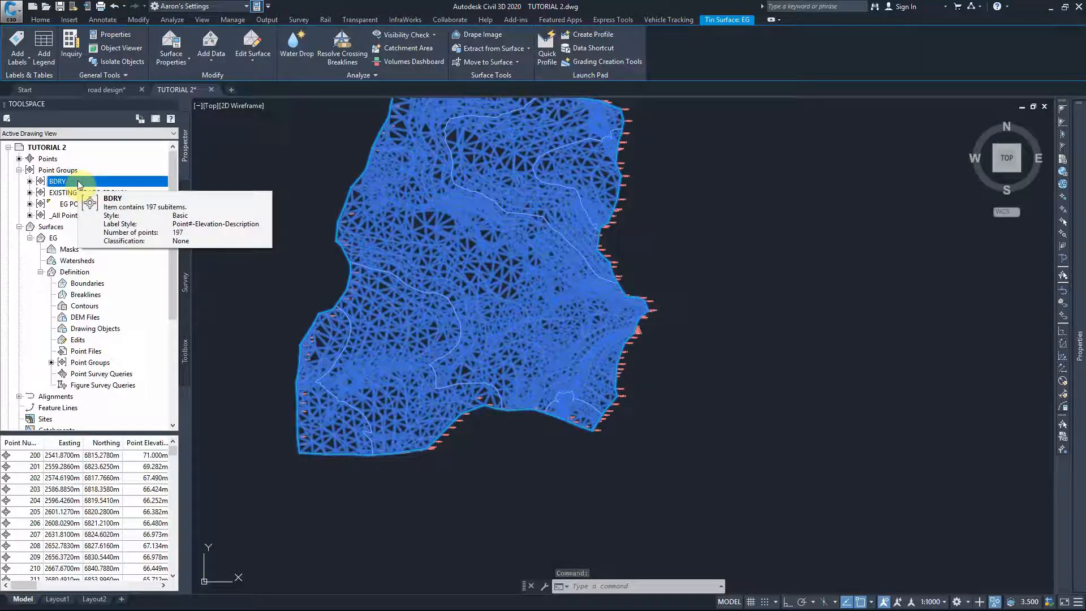
Give the EG surface the Contours 0.5m and 2.5m (Background) style
{"action": "right_click", "coordinate": [51, 227]}
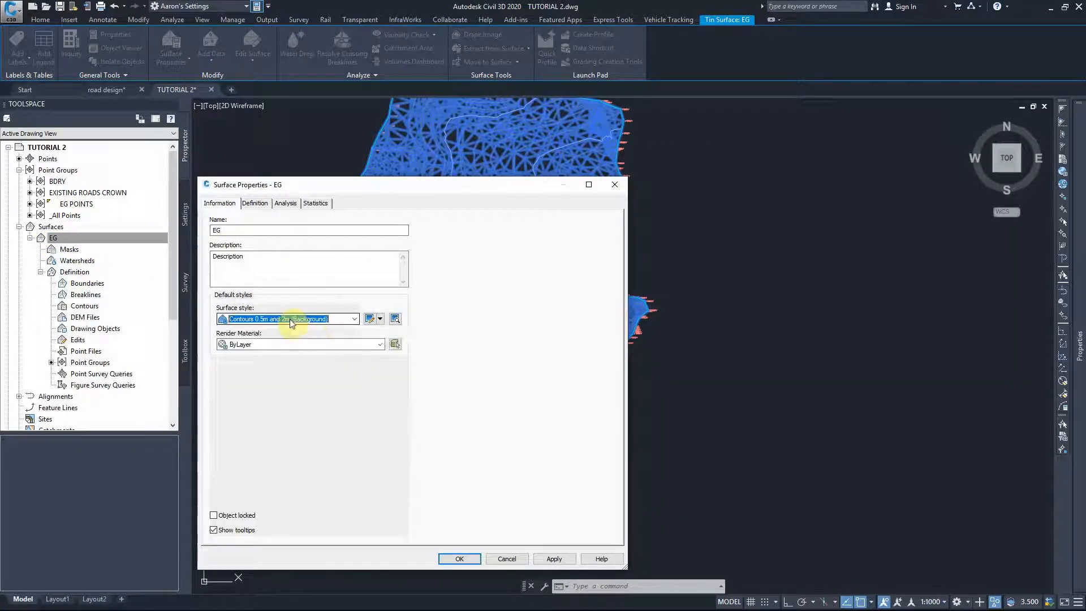
{"action": "mouse_move", "coordinate": [291, 319]}
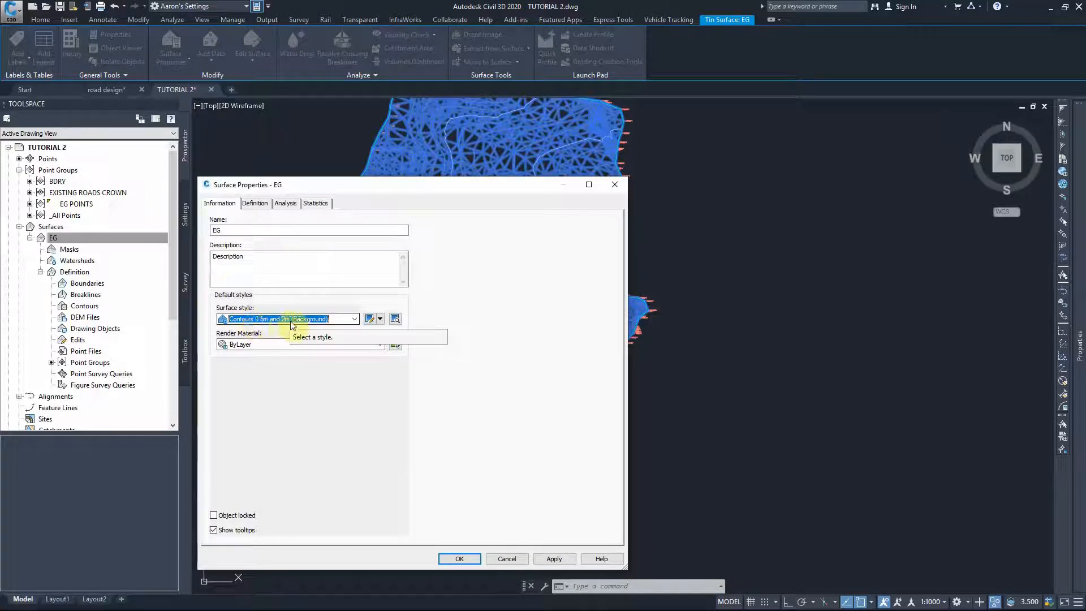
{"action": "left_click", "coordinate": [458, 558]}
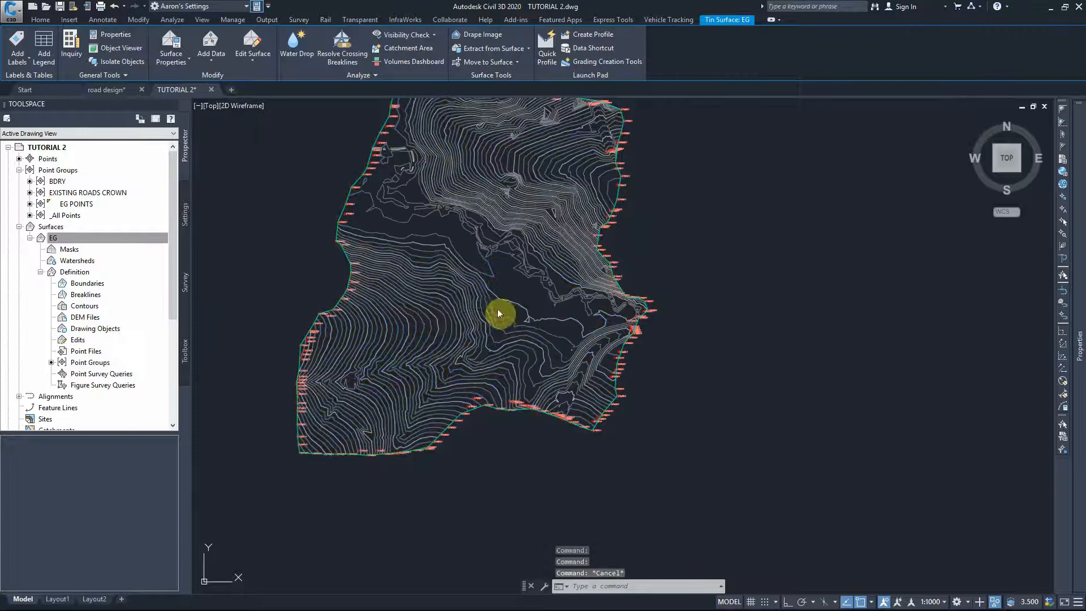
{"action": "left_click", "coordinate": [41, 20]}
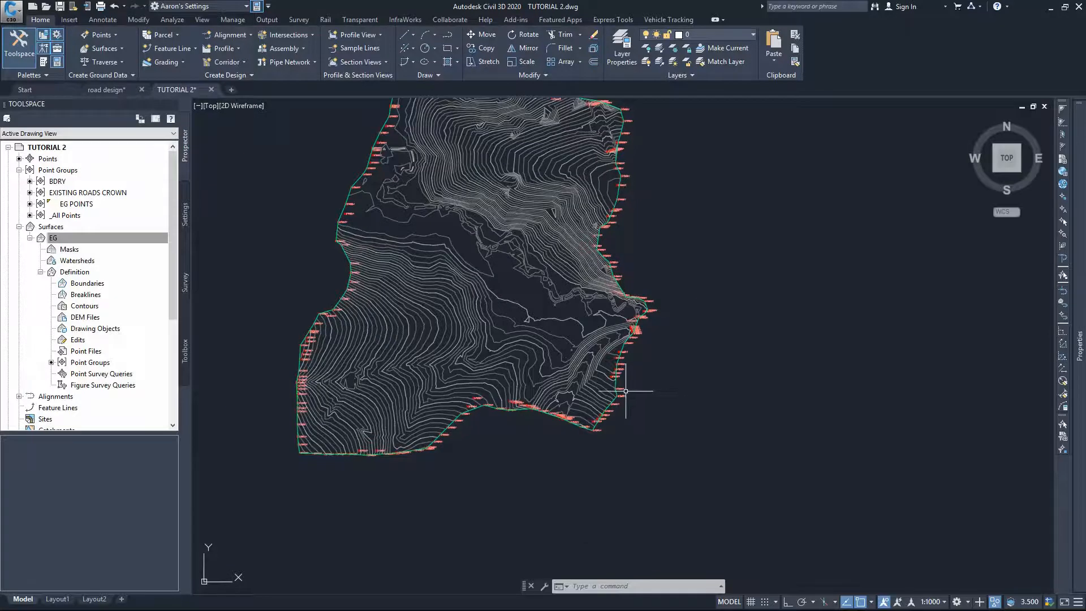
{"action": "scroll", "scroll_direction": "up", "scroll_amount": 3}
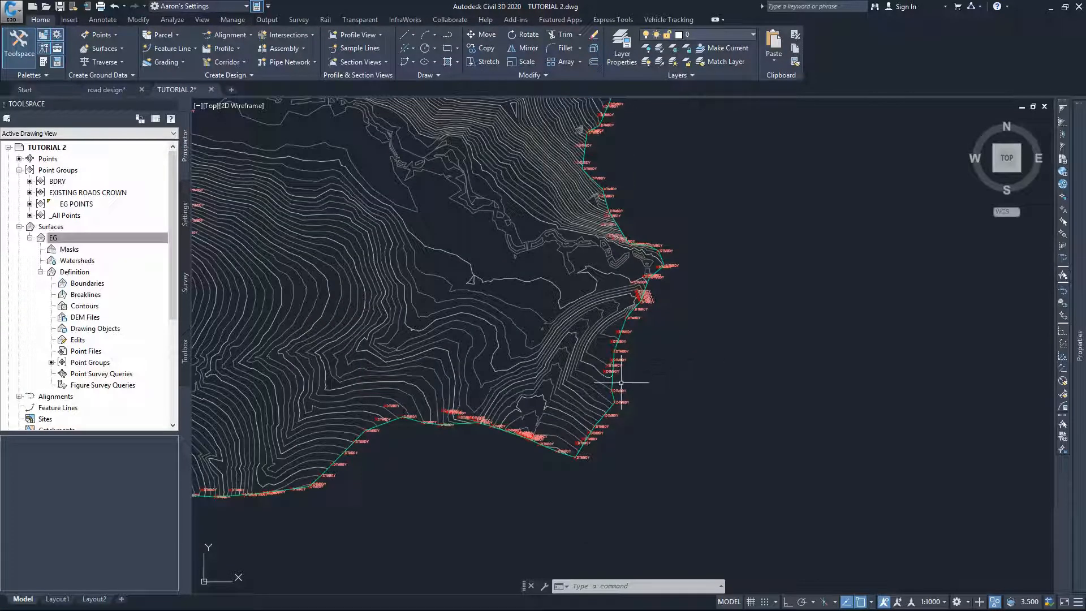
{"action": "left_click", "coordinate": [53, 237]}
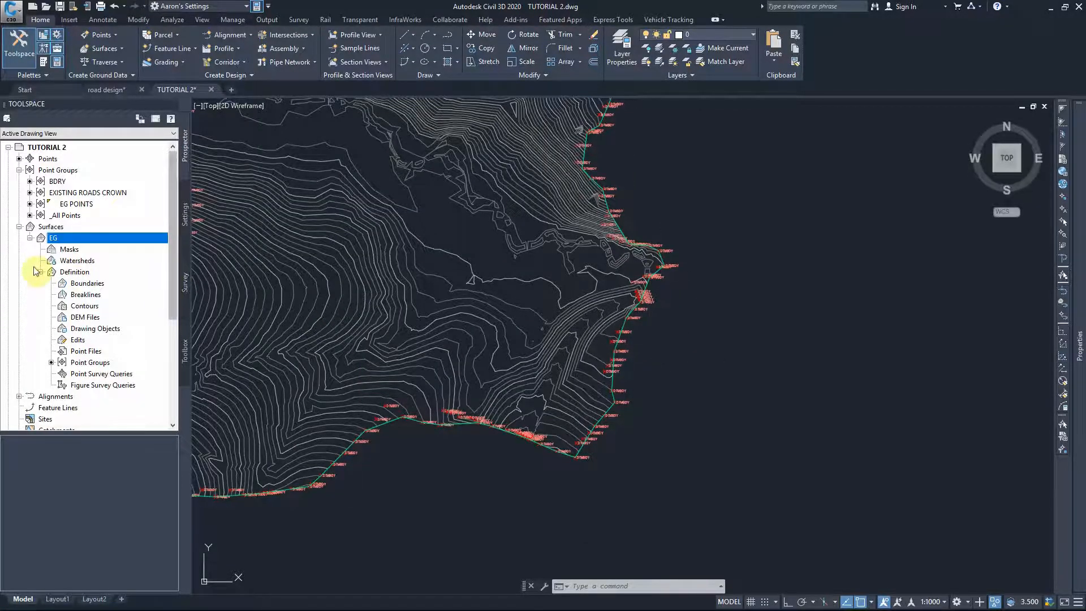
{"action": "mouse_move", "coordinate": [87, 283]}
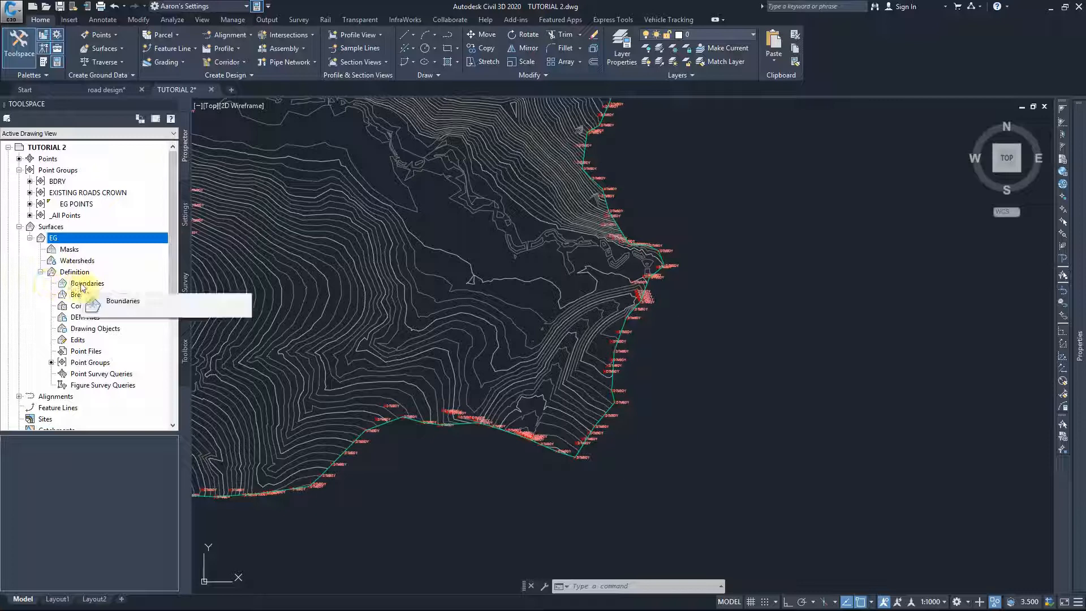
{"action": "mouse_move", "coordinate": [653, 382]}
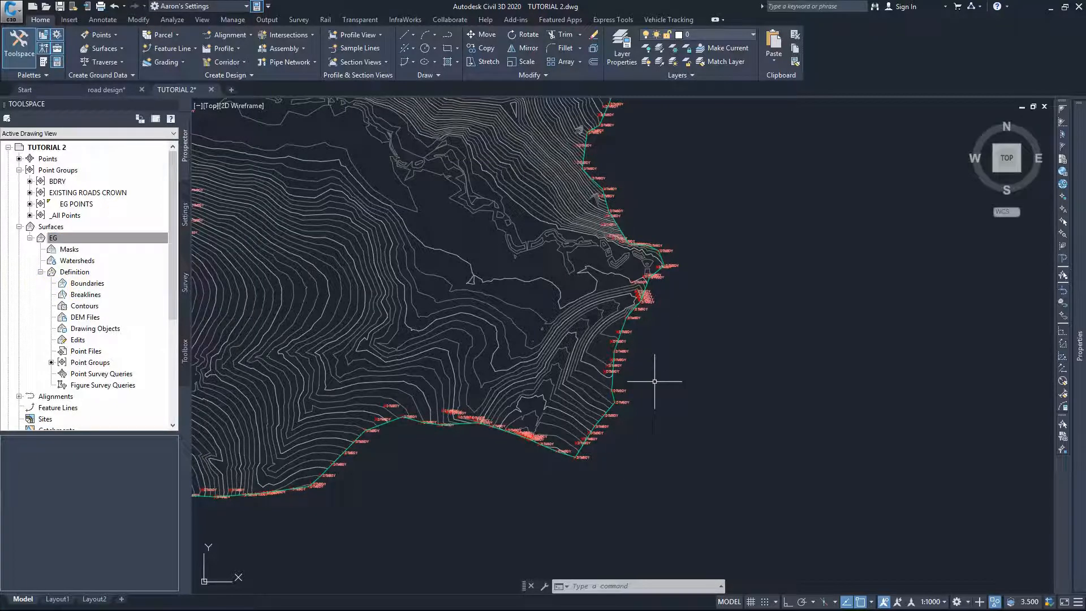
{"action": "right_click", "coordinate": [87, 283]}
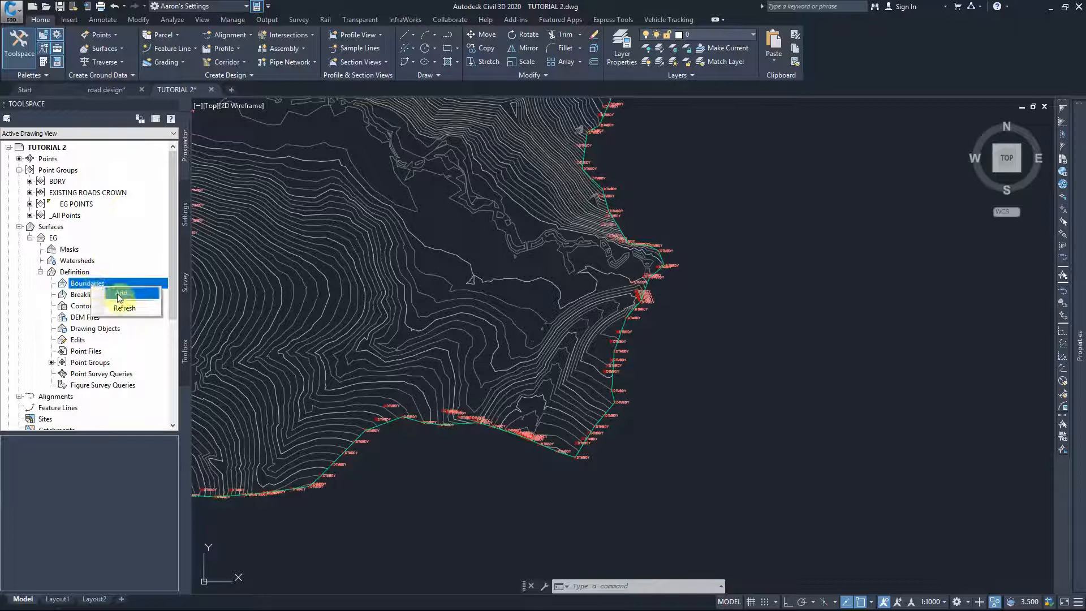
{"action": "left_click", "coordinate": [120, 294]}
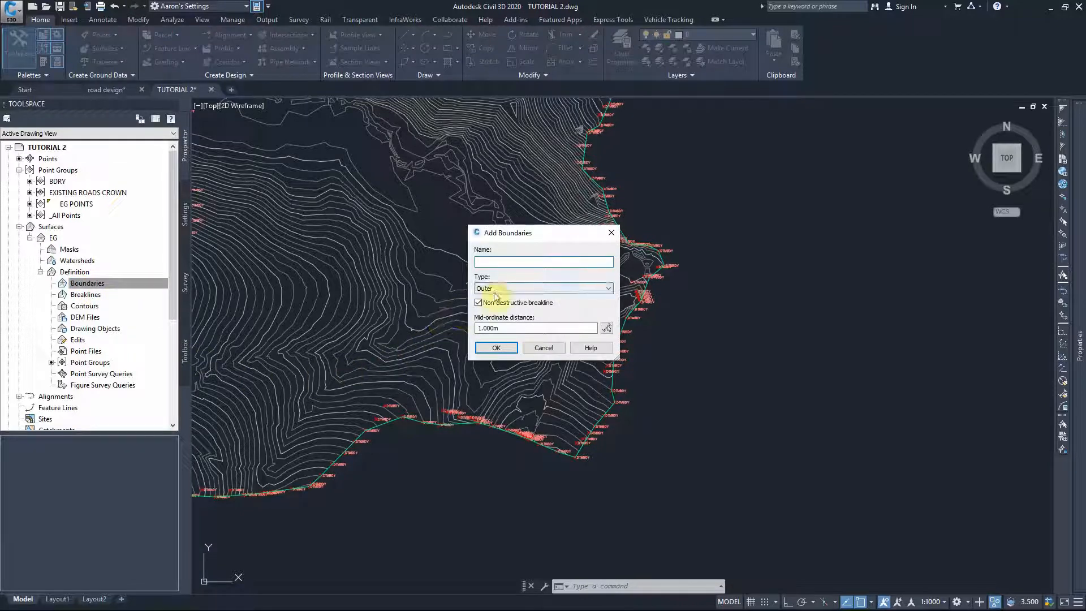
{"action": "left_click", "coordinate": [607, 289]}
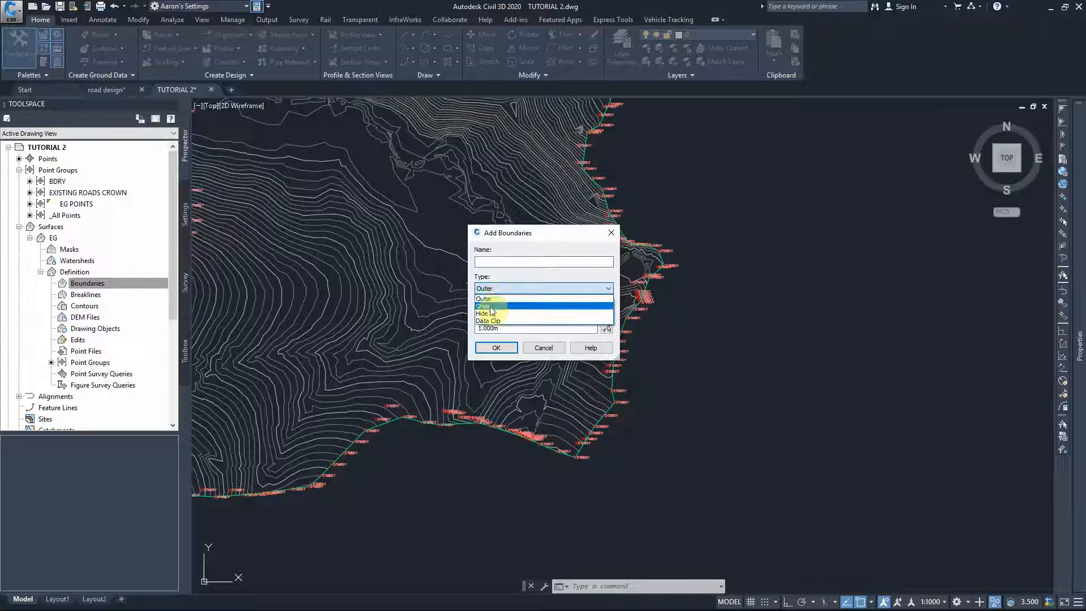
{"action": "mouse_move", "coordinate": [489, 314]}
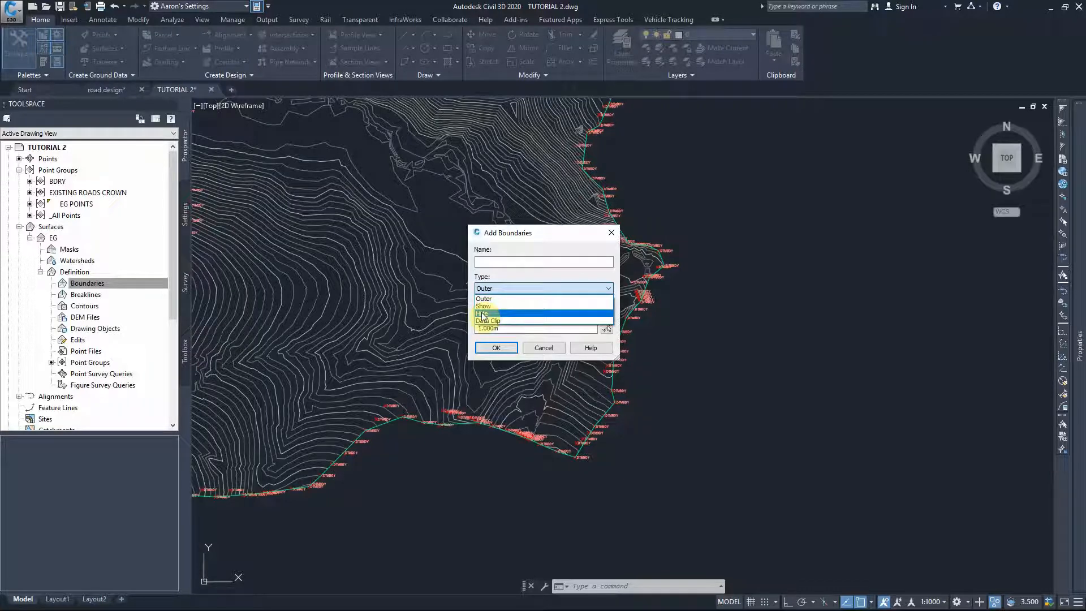
{"action": "mouse_move", "coordinate": [485, 299]}
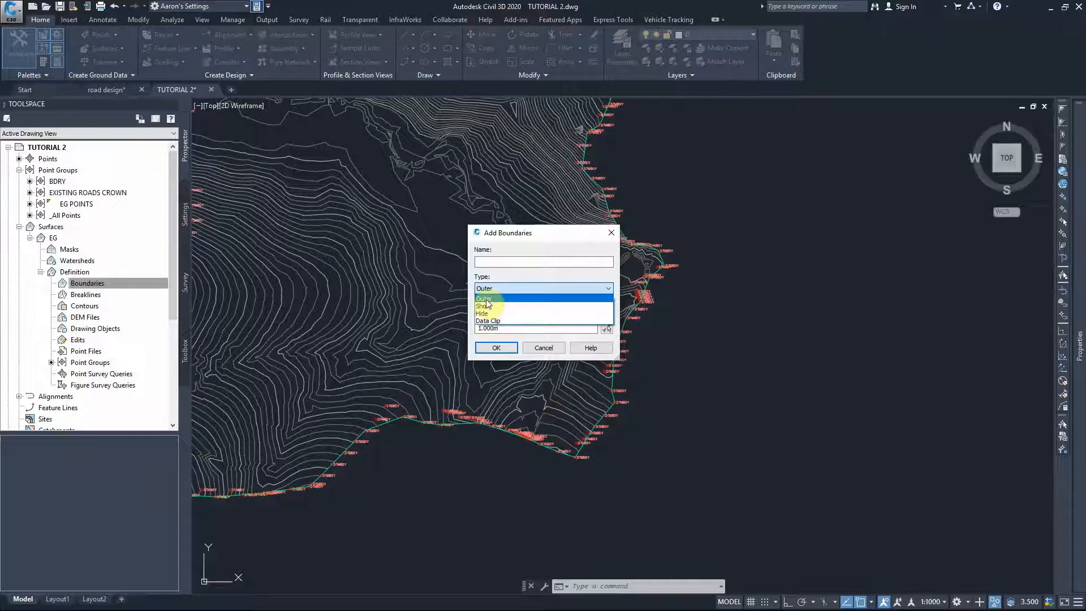
{"action": "left_click", "coordinate": [483, 299]}
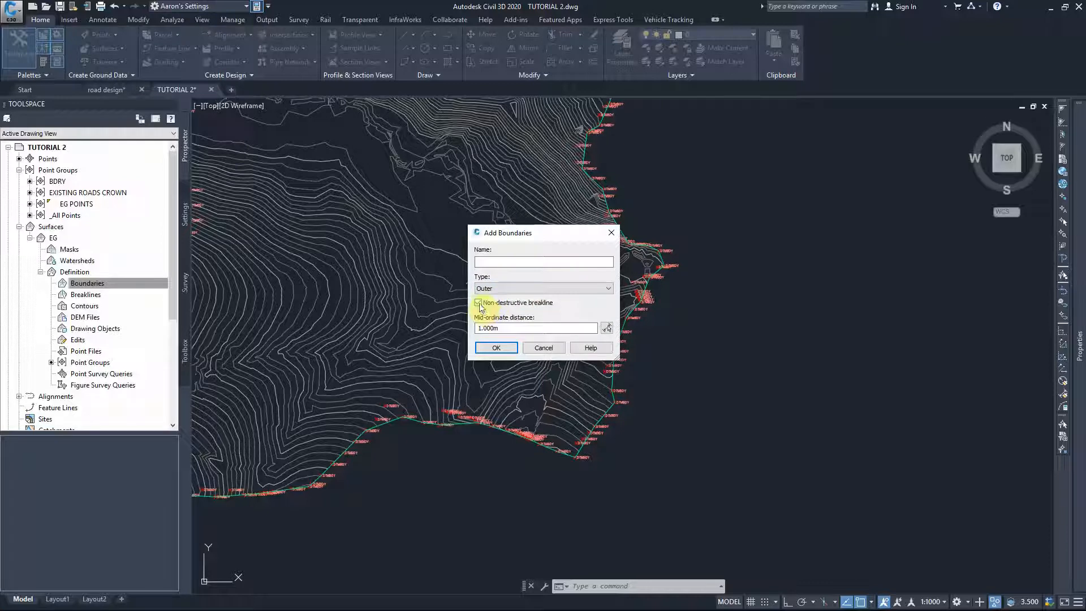
{"action": "left_click", "coordinate": [477, 303]}
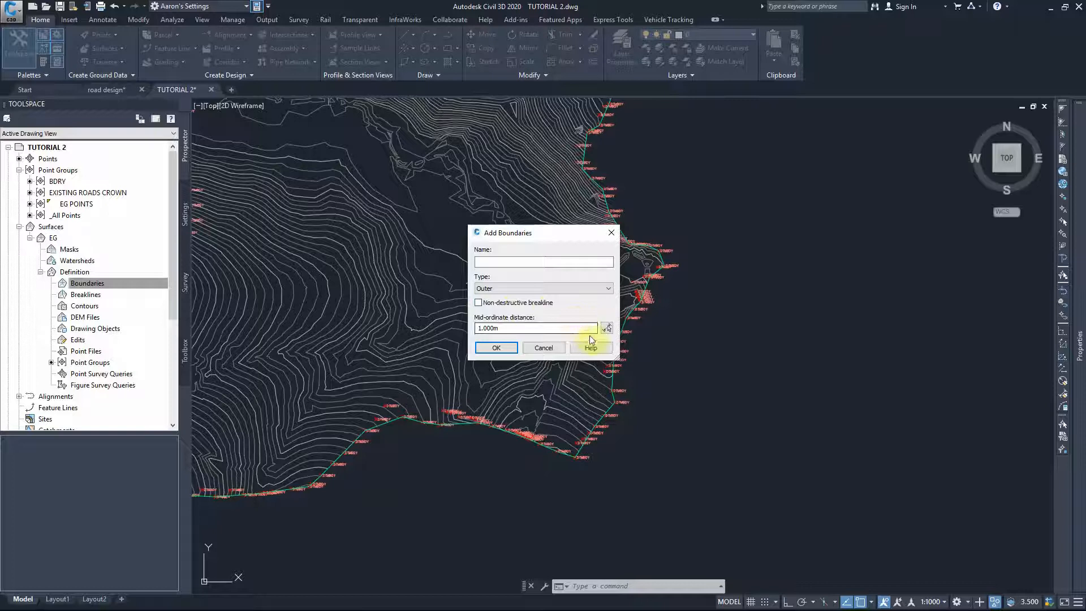
{"action": "left_click", "coordinate": [543, 347]}
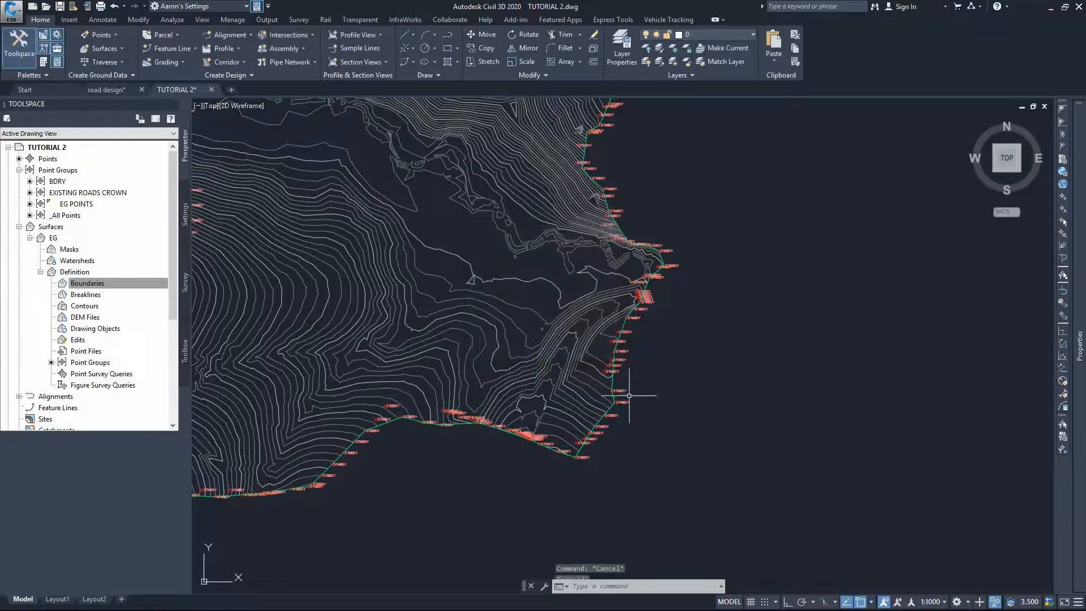
{"action": "scroll", "scroll_direction": "up", "scroll_amount": 3}
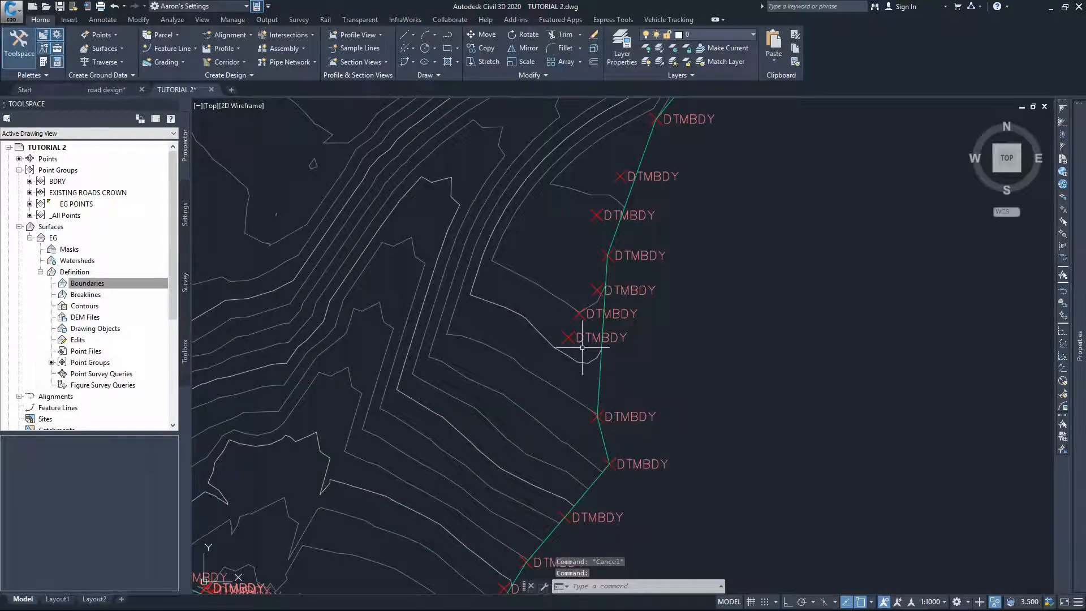
{"action": "mouse_move", "coordinate": [618, 255]}
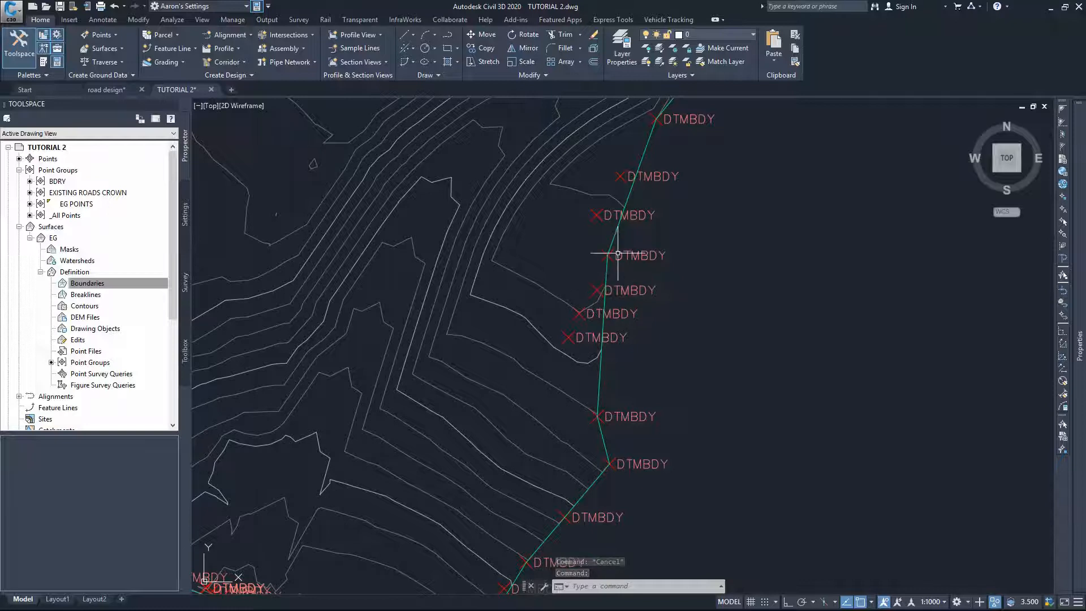
{"action": "left_click", "coordinate": [606, 250]}
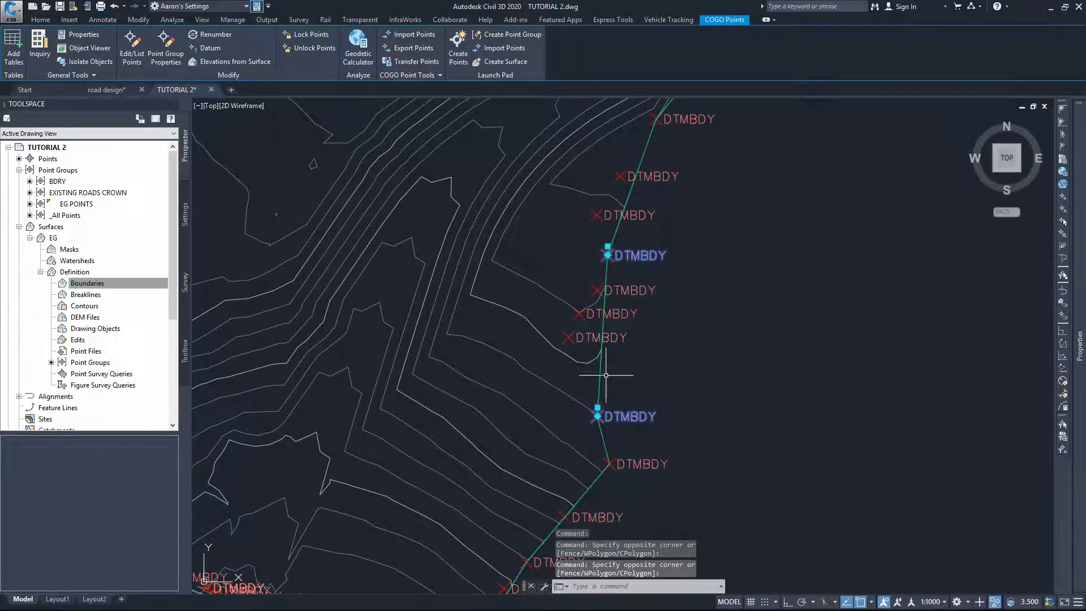
{"action": "mouse_move", "coordinate": [567, 337]}
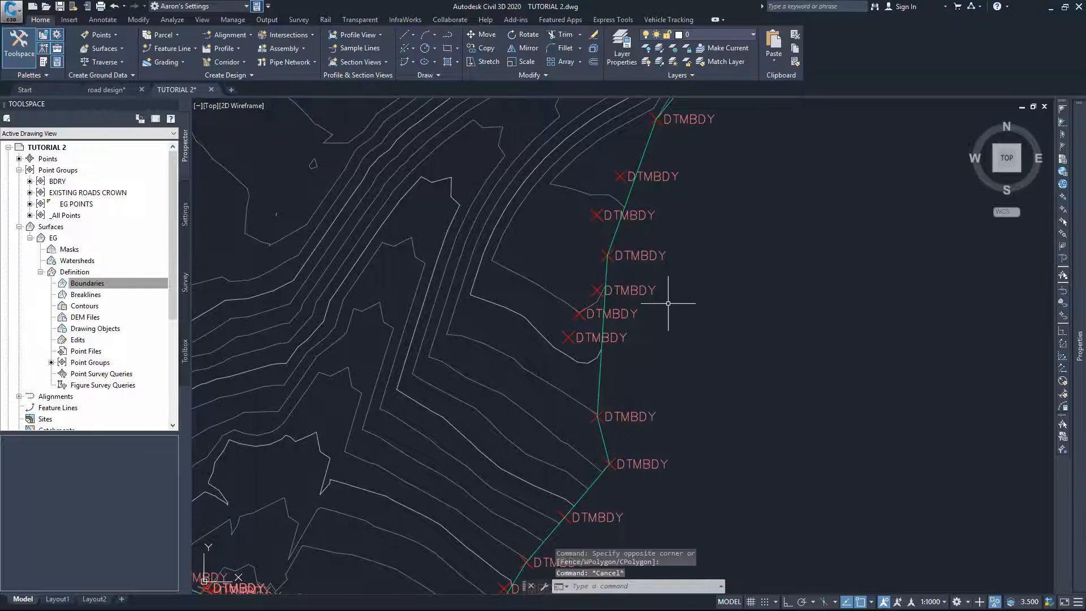
Trace a closed polyline just outside the DTMBDY boundary points around the surface
{"action": "scroll", "scroll_direction": "down", "scroll_amount": 3}
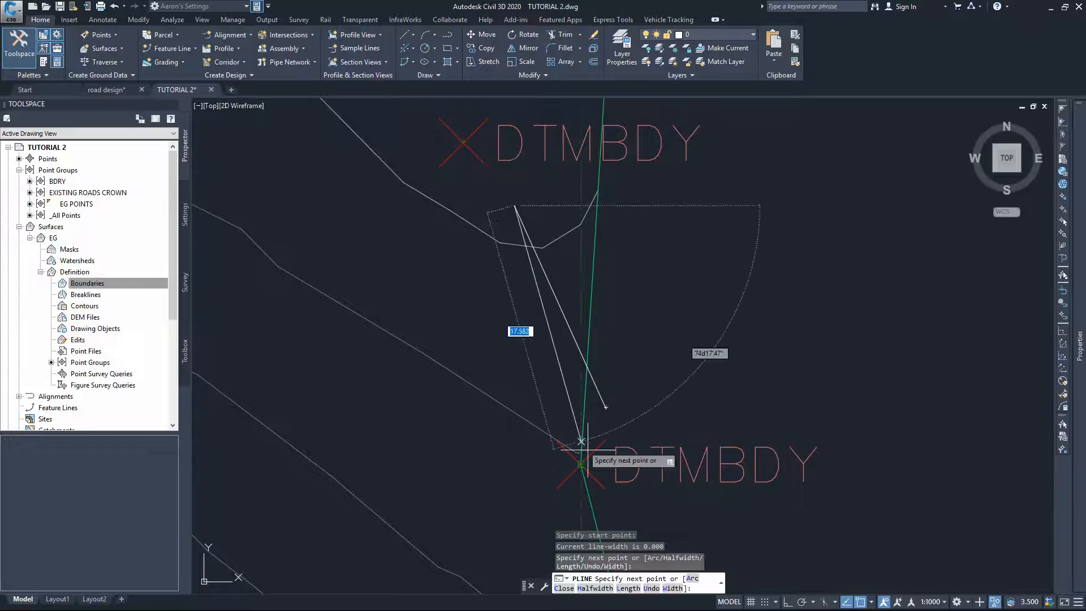
{"action": "mouse_move", "coordinate": [585, 281]}
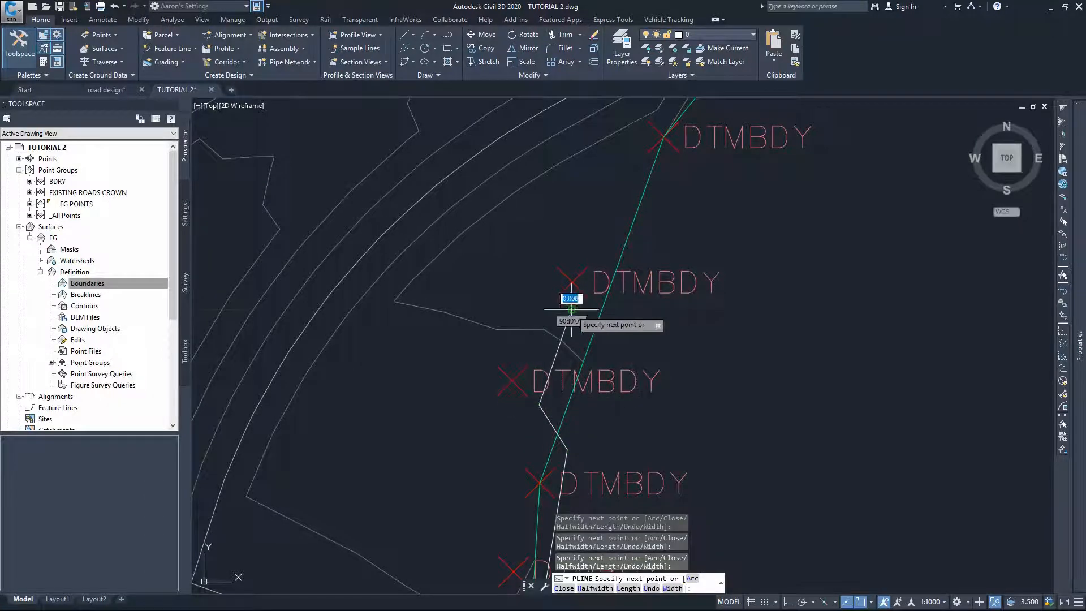
{"action": "scroll", "scroll_direction": "down", "scroll_amount": 3}
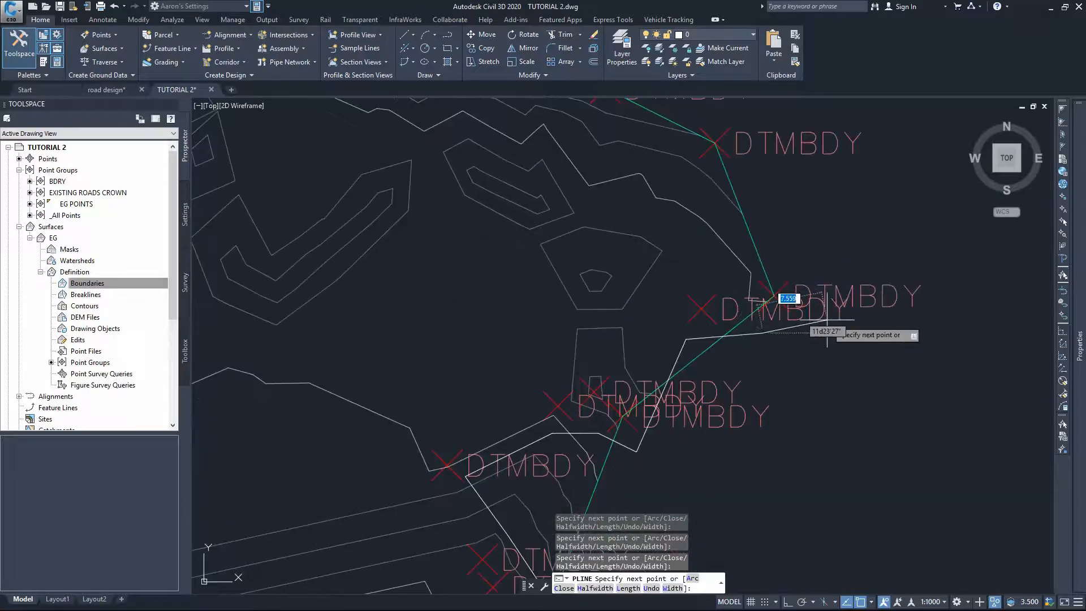
{"action": "mouse_move", "coordinate": [824, 263]}
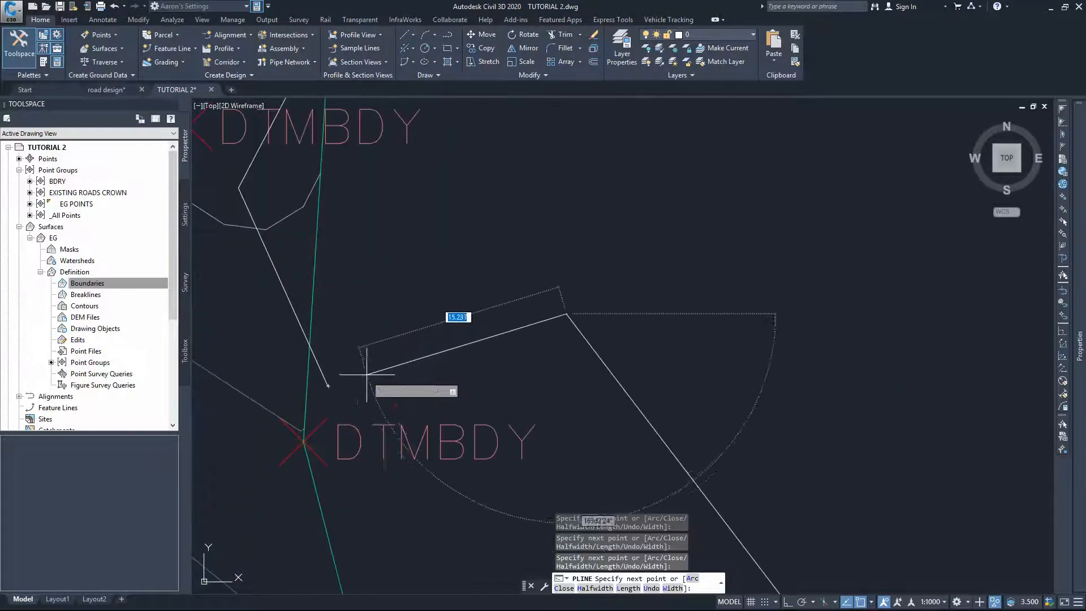
{"action": "mouse_move", "coordinate": [418, 345]}
{"action": "type", "text": "C"}
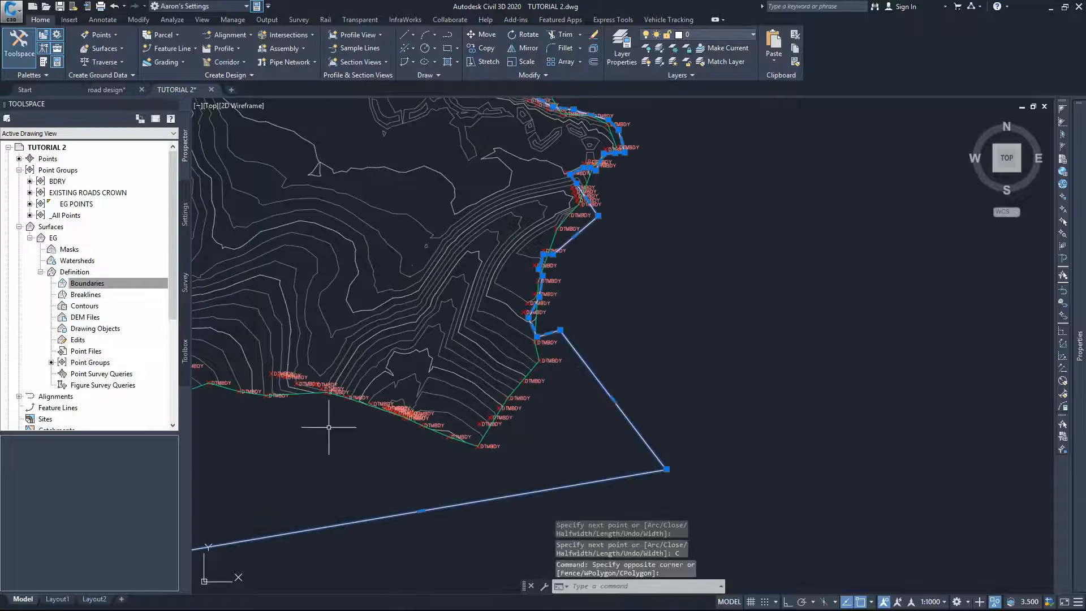
Name the new EG boundary OUTER, type Outer, destructive rather than non-destructive
{"action": "left_click", "coordinate": [87, 283]}
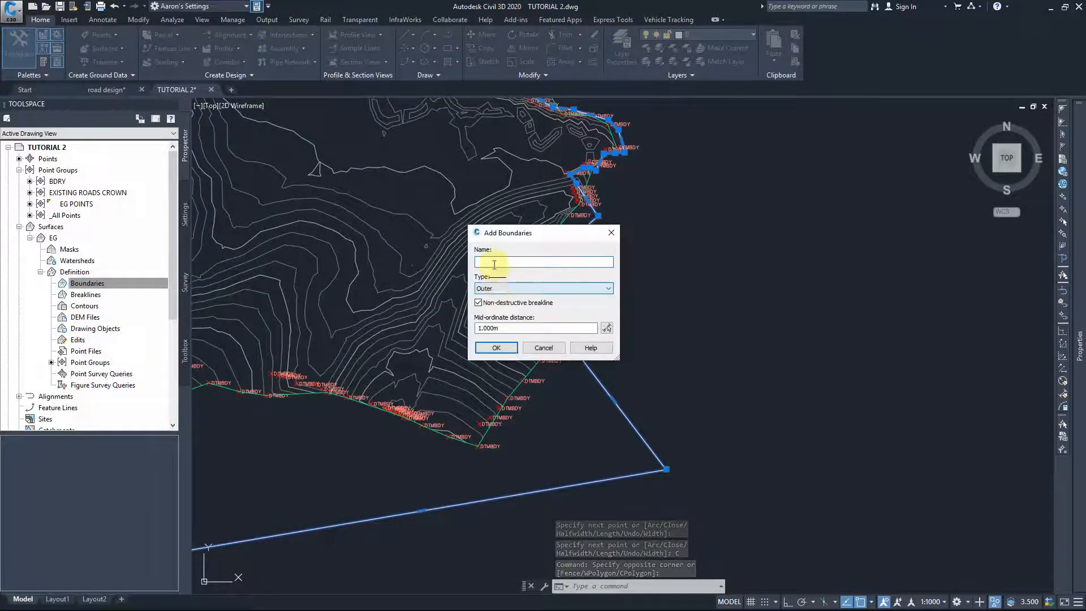
{"action": "type", "text": "OUT"}
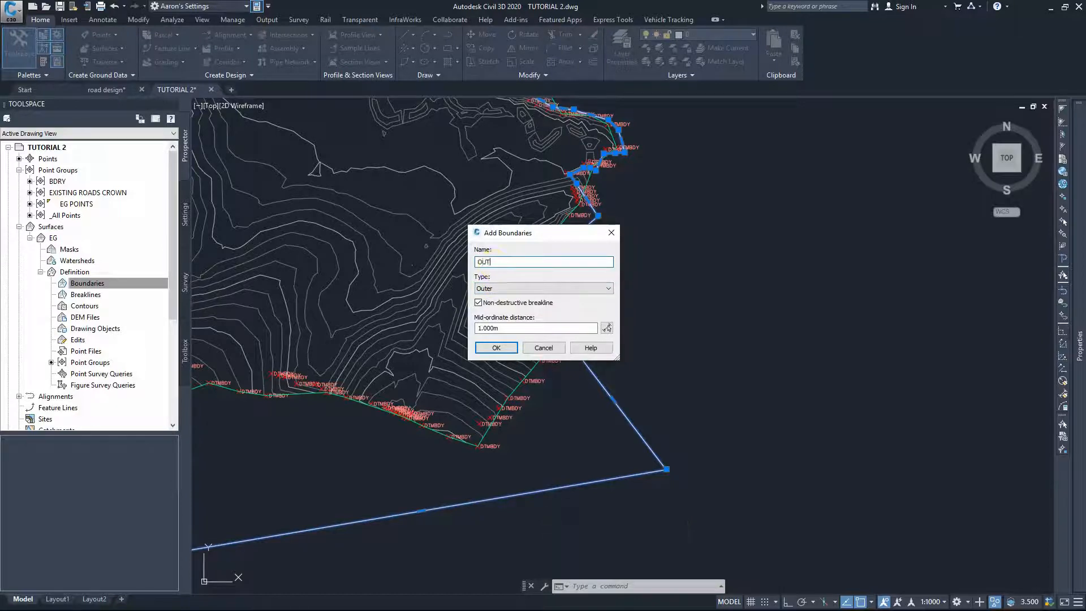
{"action": "type", "text": "ER"}
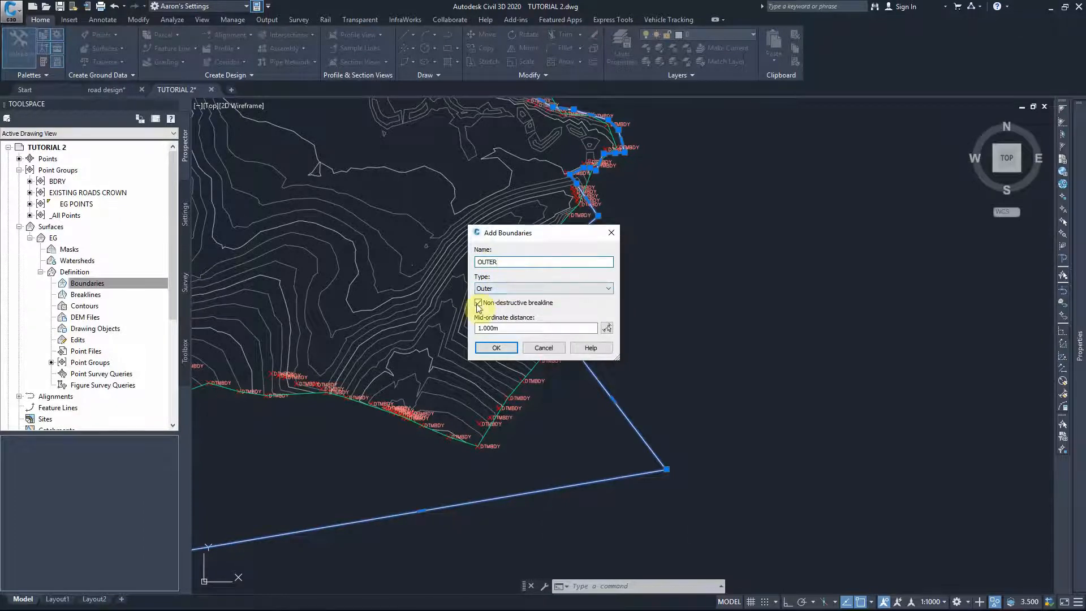
{"action": "left_click", "coordinate": [496, 347]}
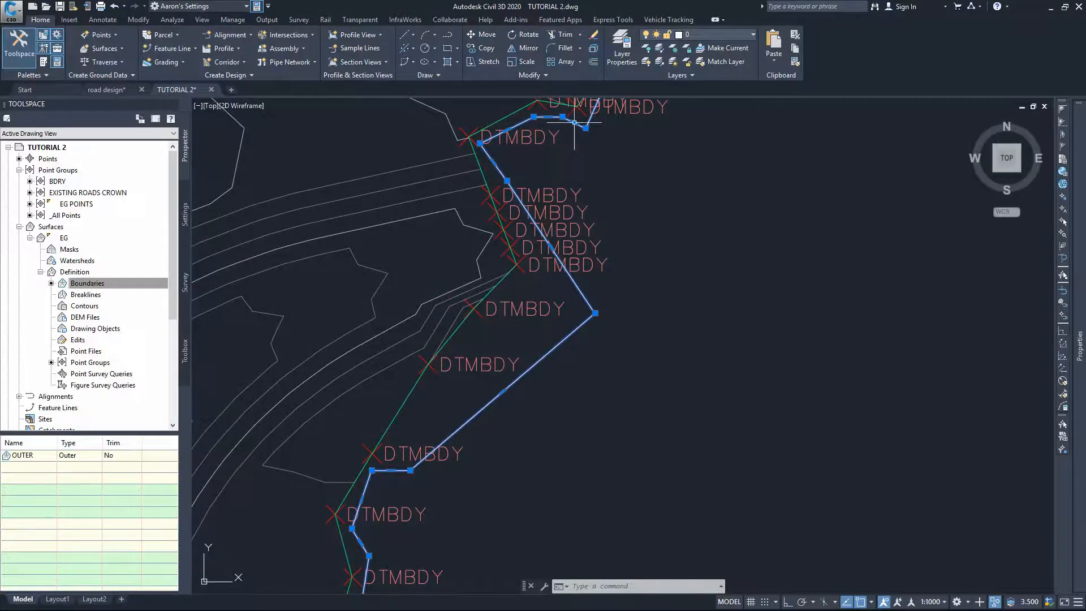
{"action": "scroll", "scroll_direction": "down", "scroll_amount": 3}
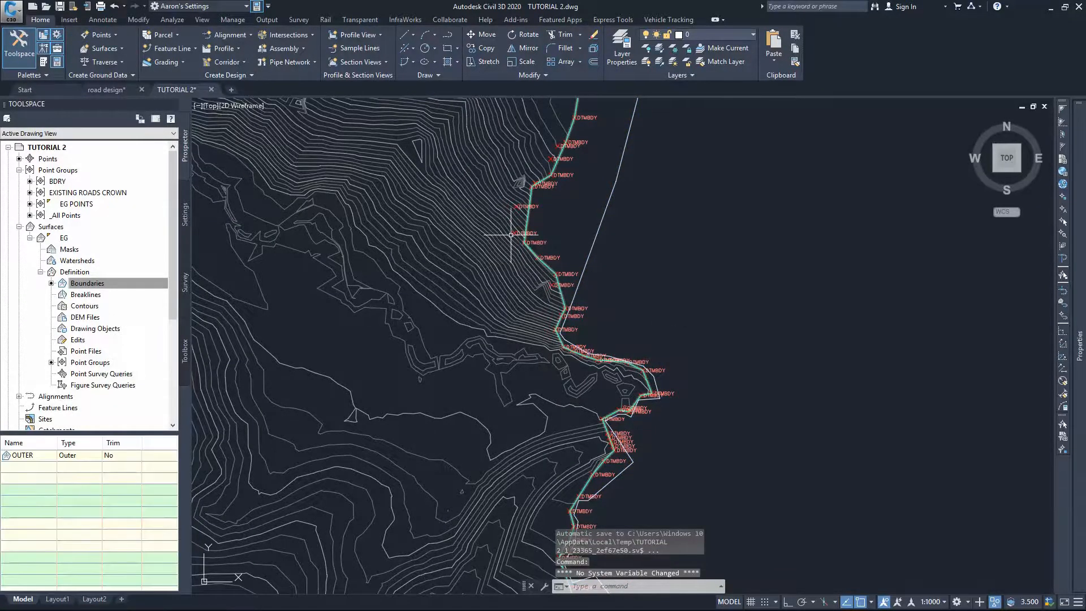
{"action": "scroll", "scroll_direction": "up", "scroll_amount": 3}
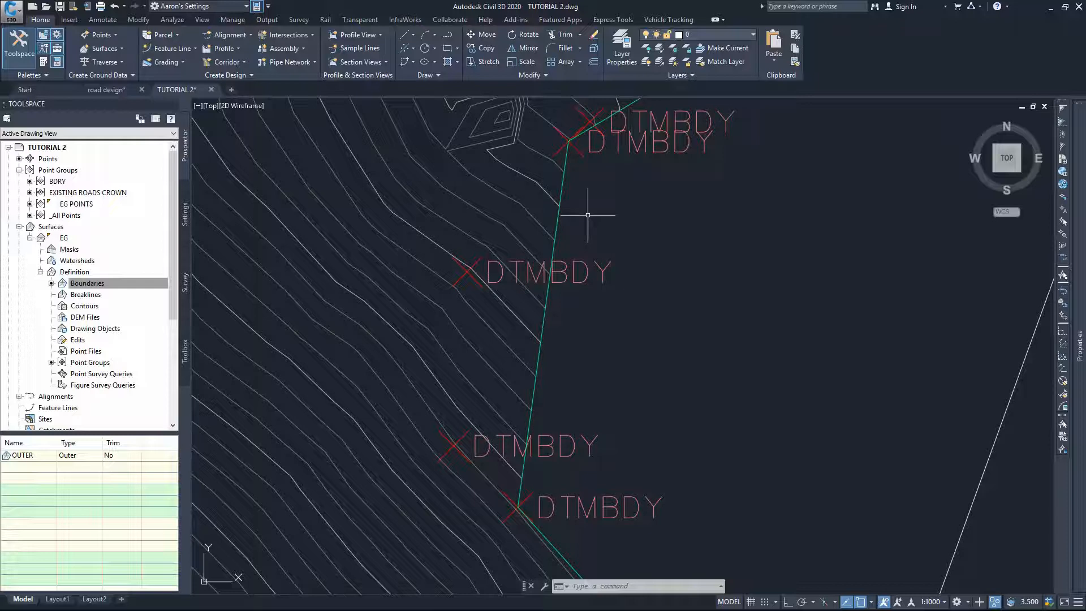
{"action": "mouse_move", "coordinate": [591, 260]}
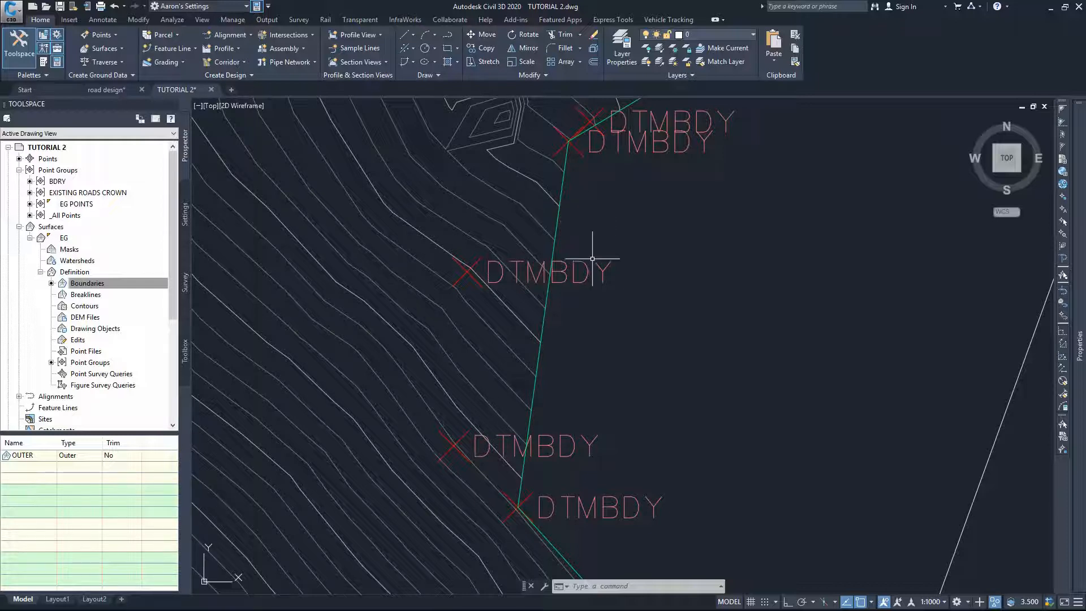
{"action": "scroll", "scroll_direction": "down", "scroll_amount": 3}
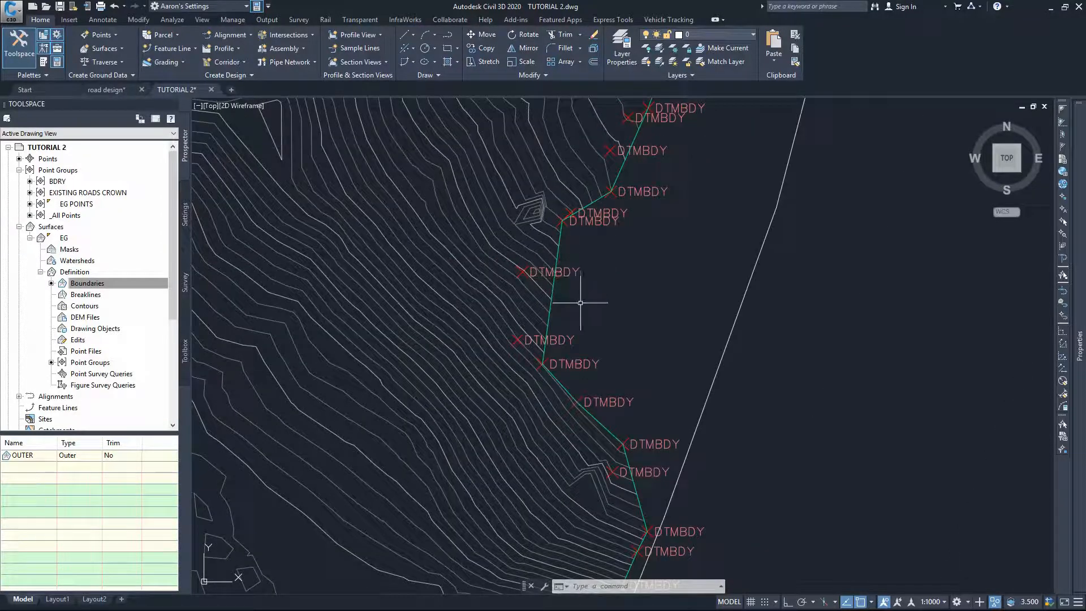
{"action": "mouse_move", "coordinate": [594, 287]}
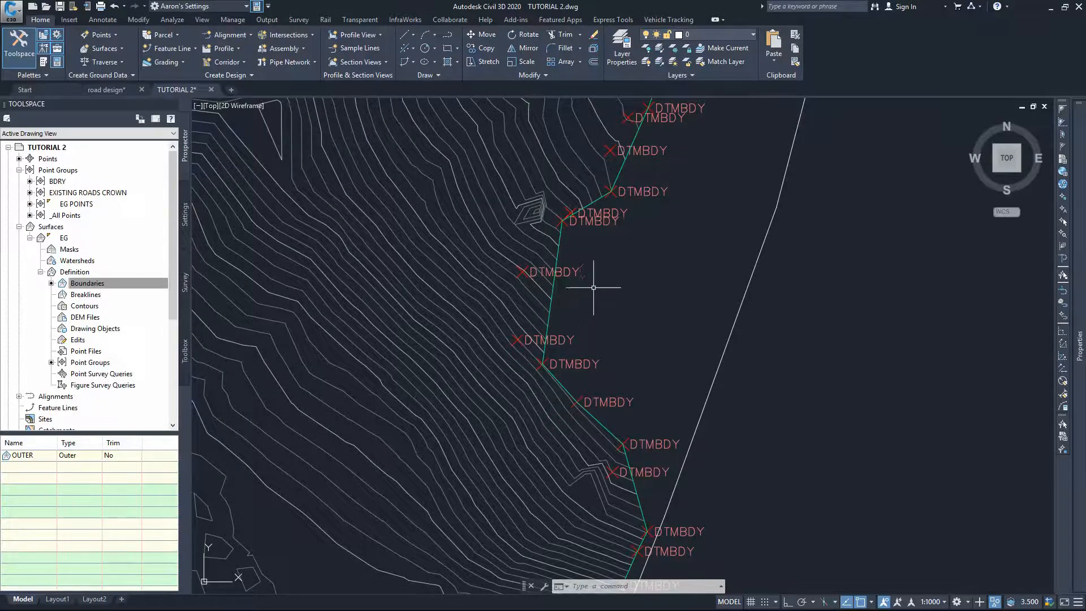
{"action": "scroll", "scroll_direction": "down", "scroll_amount": 3}
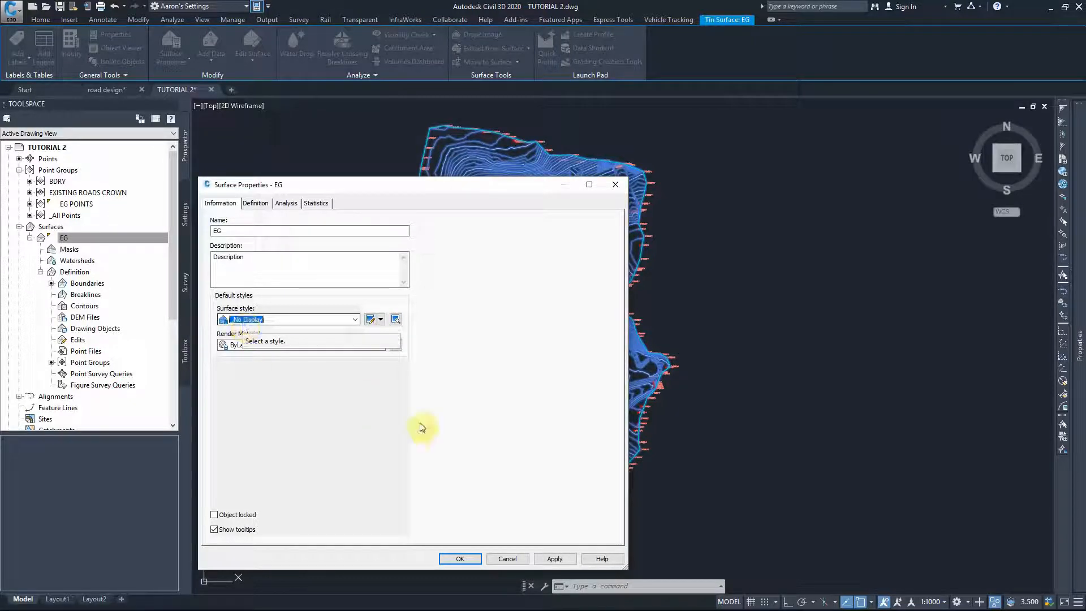
{"action": "mouse_move", "coordinate": [460, 559]}
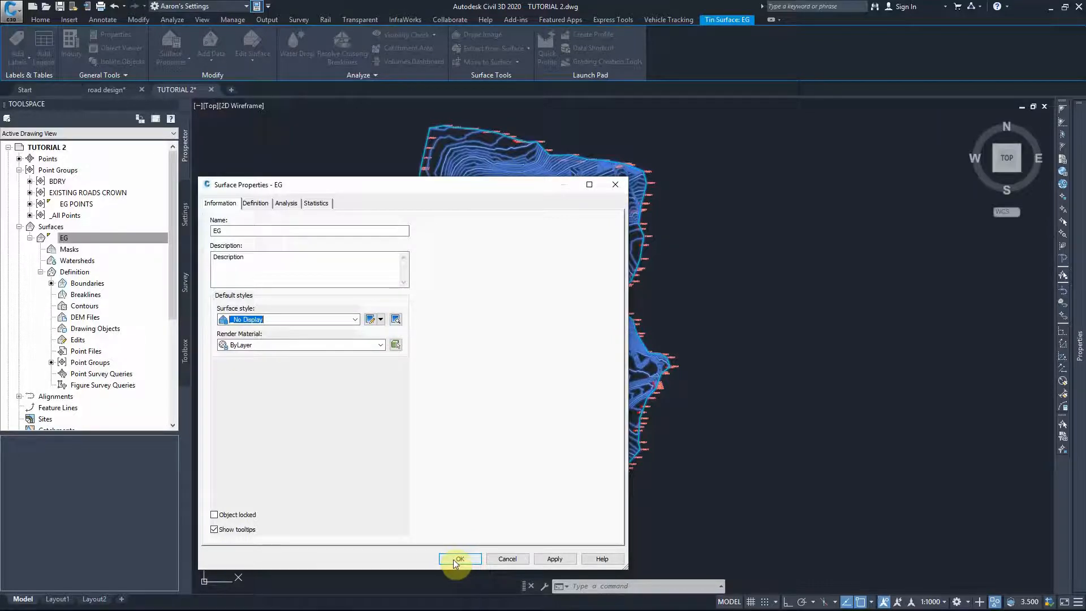
Apply the _No Display style to the EG surface, leaving only boundary point markers
{"action": "left_click", "coordinate": [459, 559]}
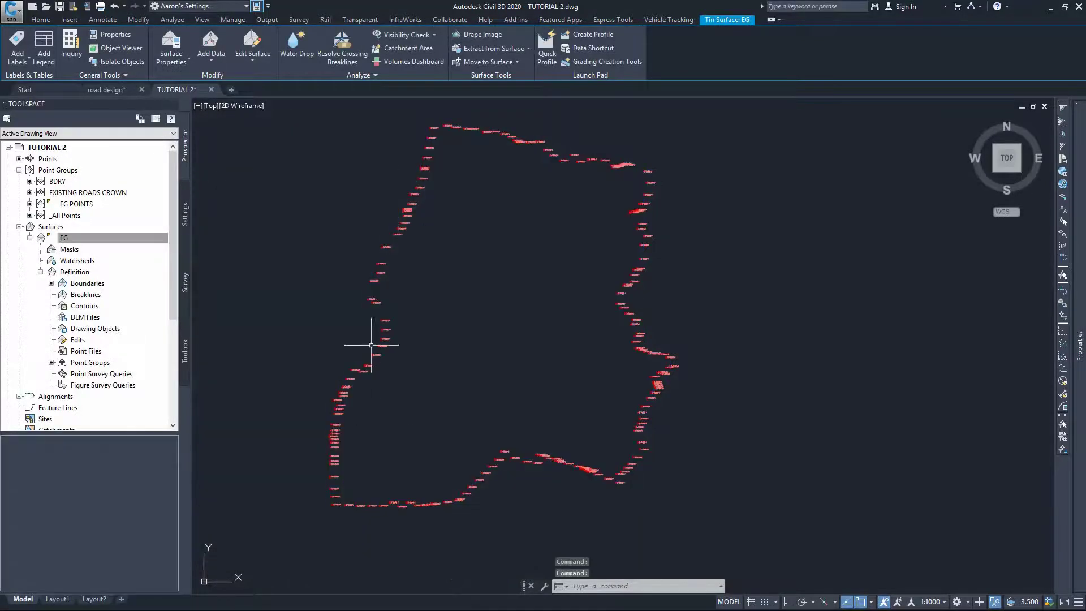
{"action": "mouse_move", "coordinate": [307, 275]}
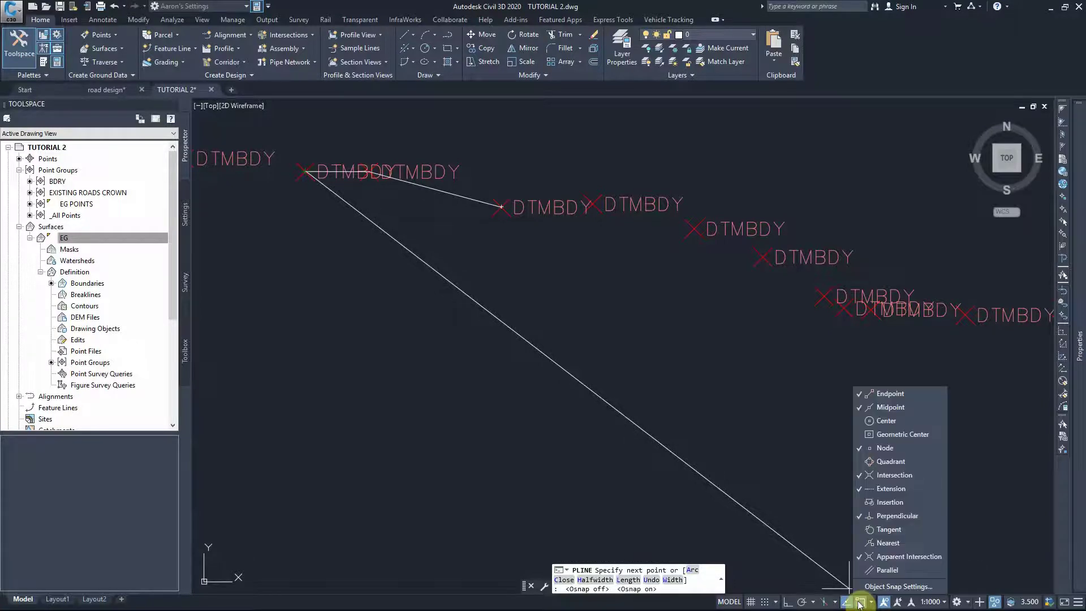
{"action": "mouse_move", "coordinate": [890, 406]}
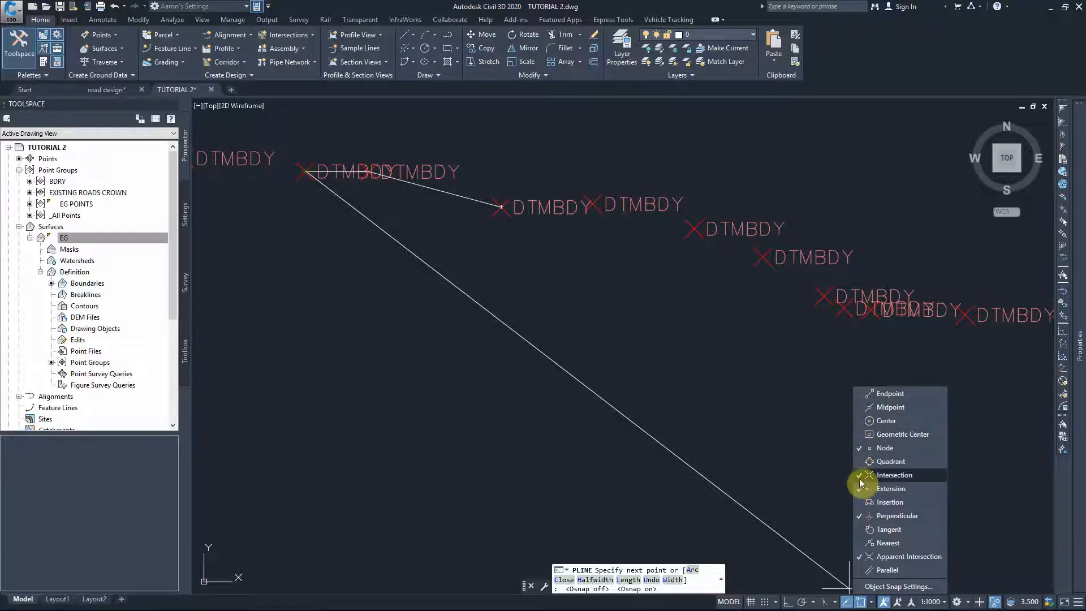
Draw a polyline through each DTMBDY point without intersection snapping and close it with C
{"action": "left_click", "coordinate": [893, 474]}
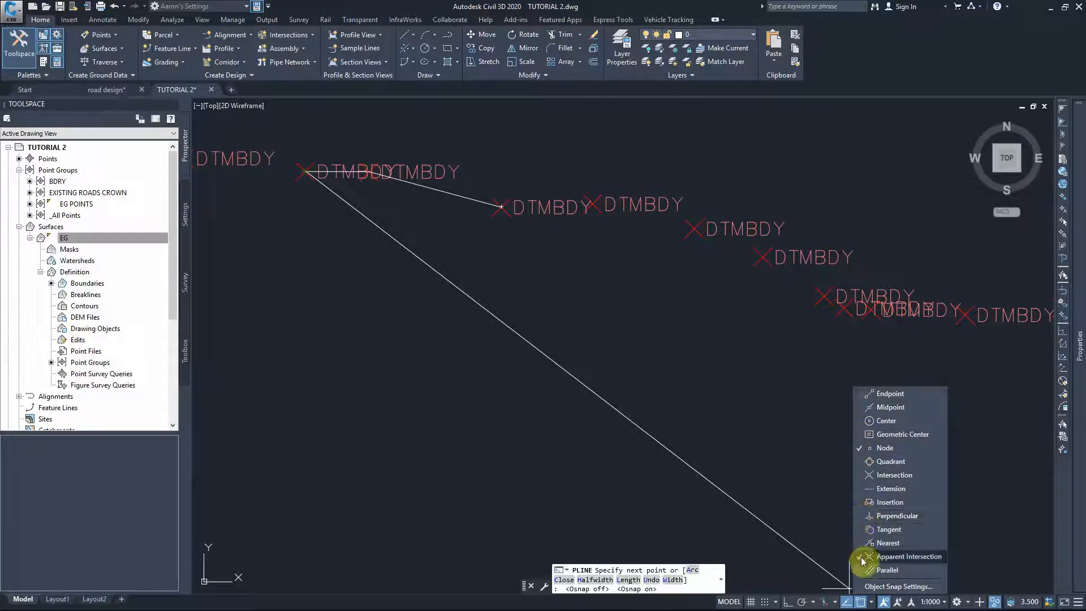
{"action": "mouse_move", "coordinate": [863, 601]}
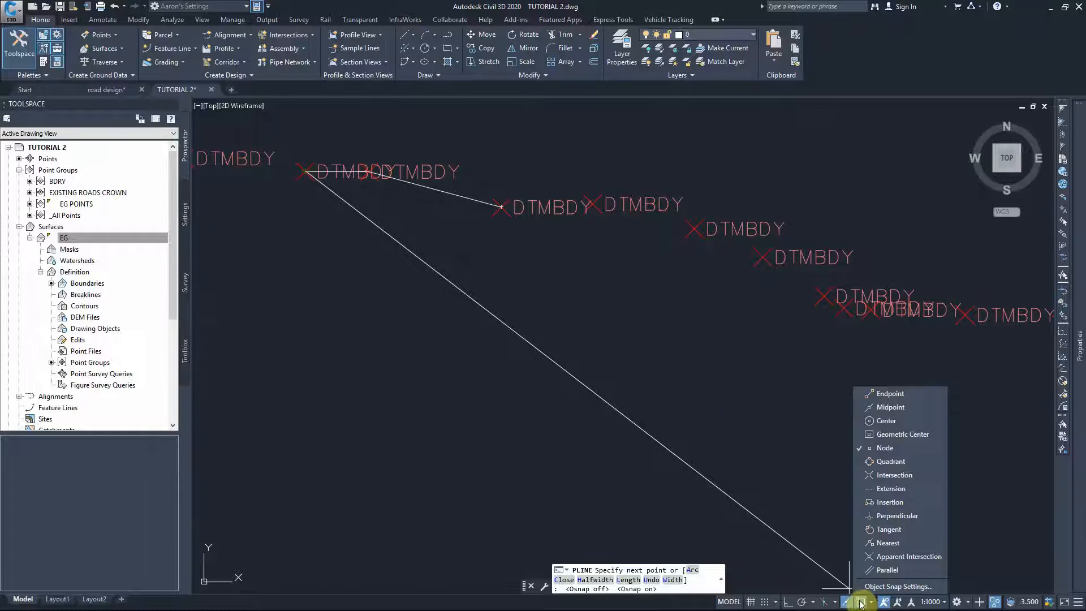
{"action": "mouse_move", "coordinate": [825, 303]}
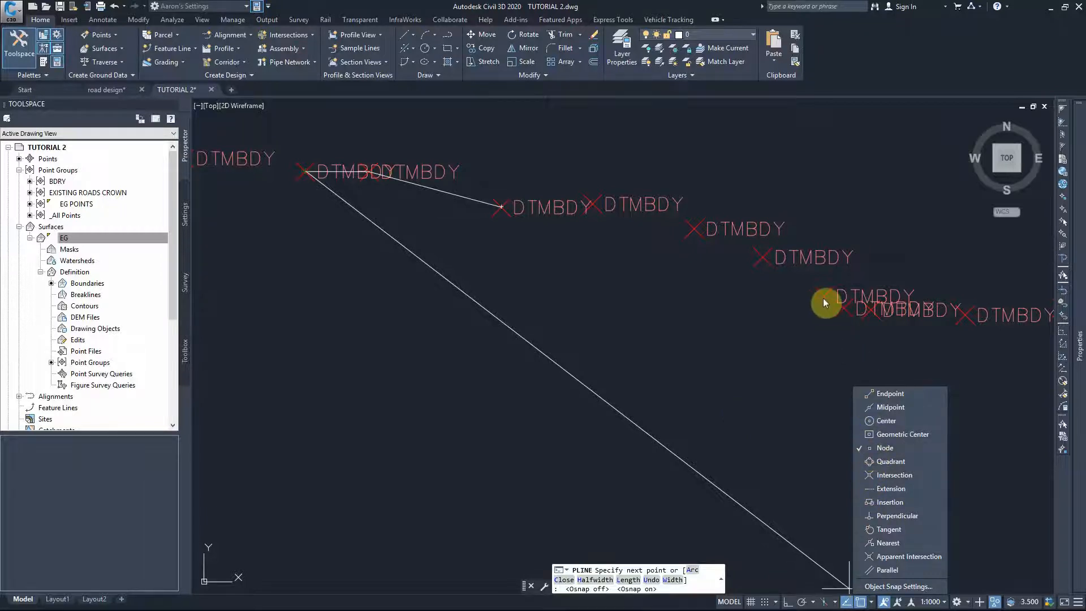
{"action": "mouse_move", "coordinate": [529, 215]}
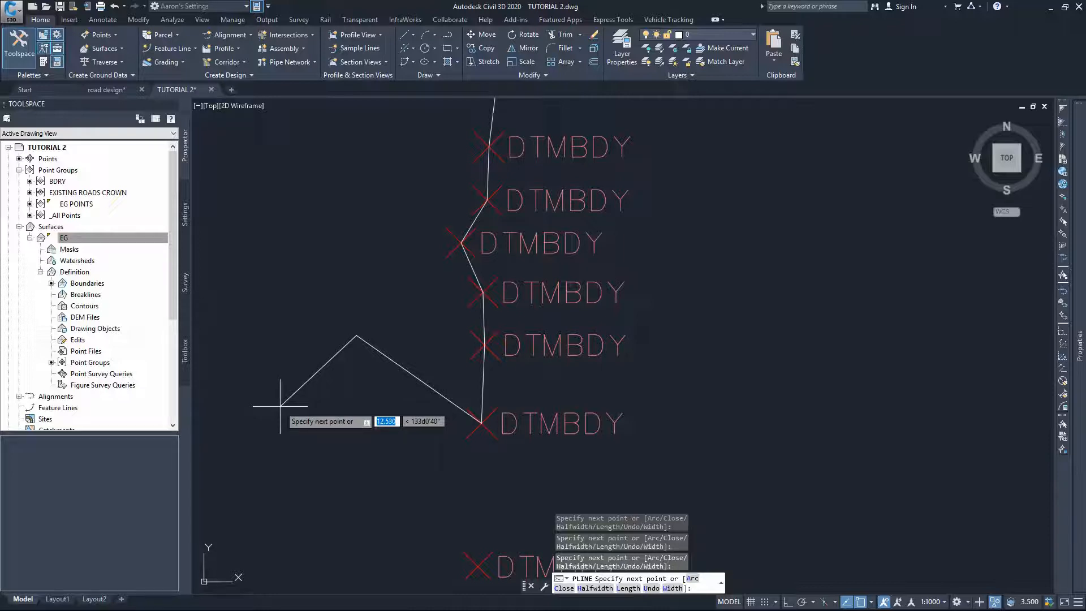
{"action": "key", "text": "u"}
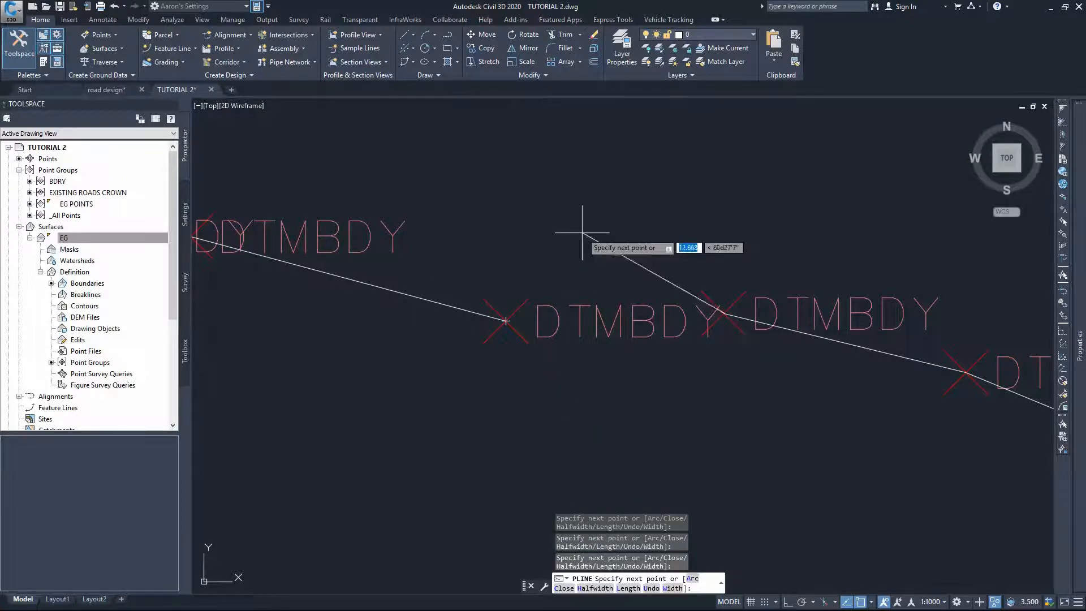
{"action": "mouse_move", "coordinate": [547, 249]}
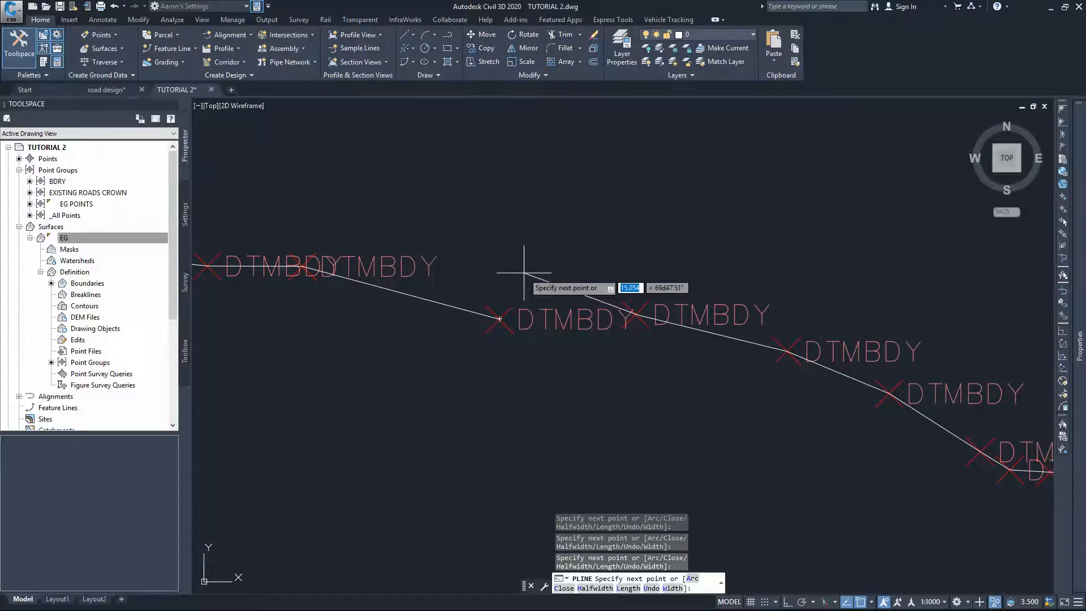
{"action": "type", "text": "C"}
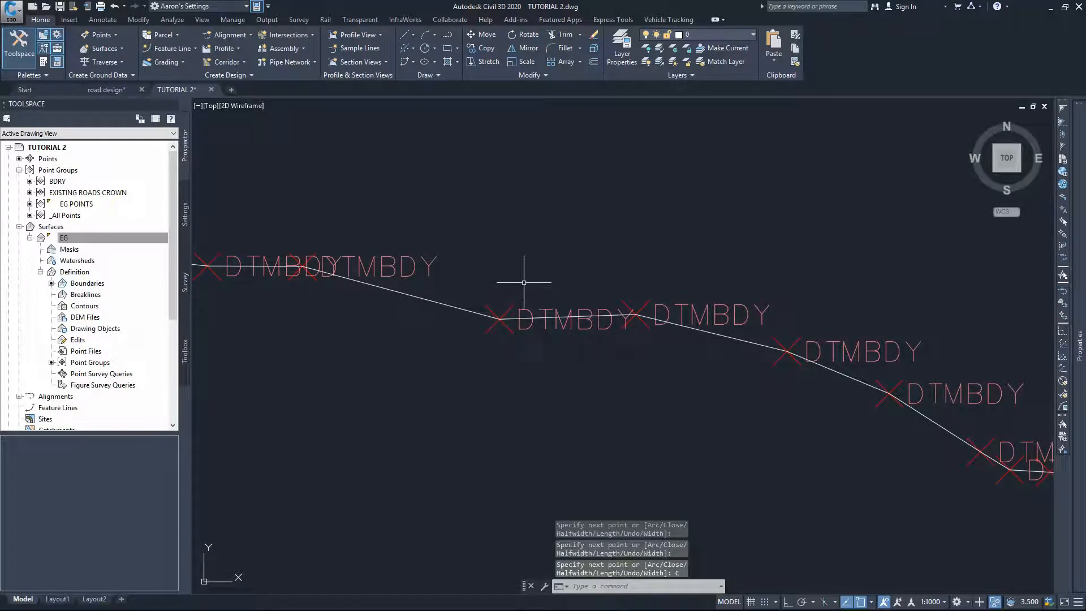
{"action": "mouse_move", "coordinate": [497, 303]}
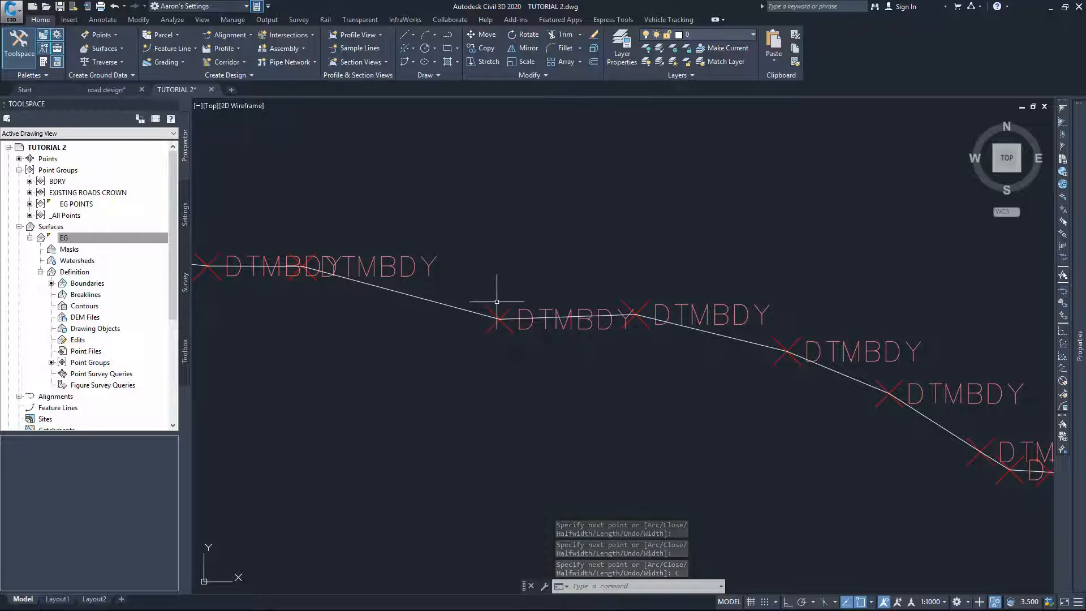
{"action": "mouse_move", "coordinate": [471, 310]}
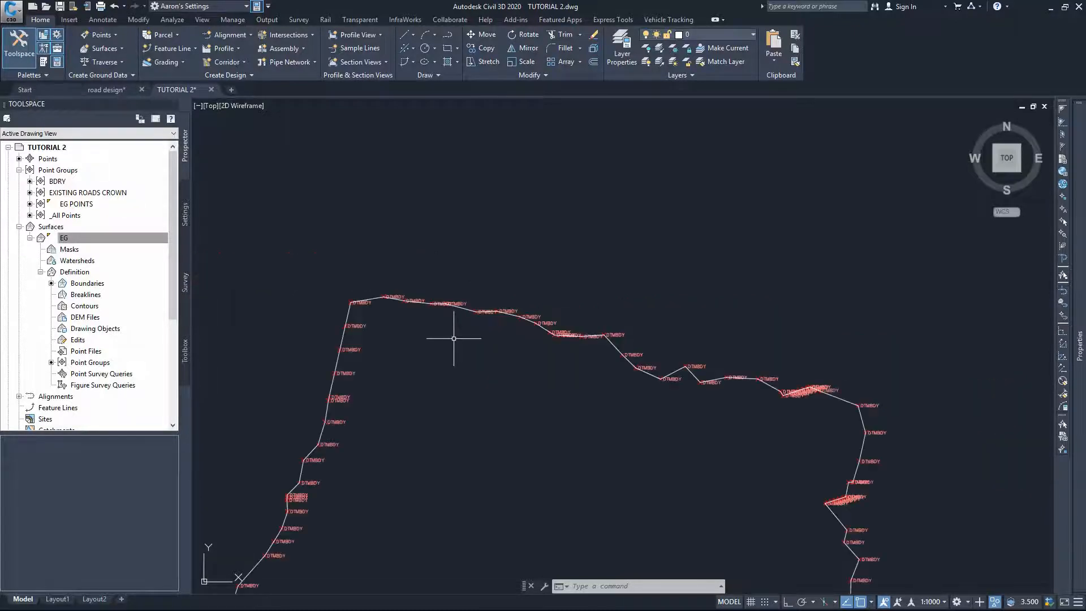
Stretch one vertex of the boundary polyline onto its DTMBDY point node
{"action": "left_click", "coordinate": [366, 317]}
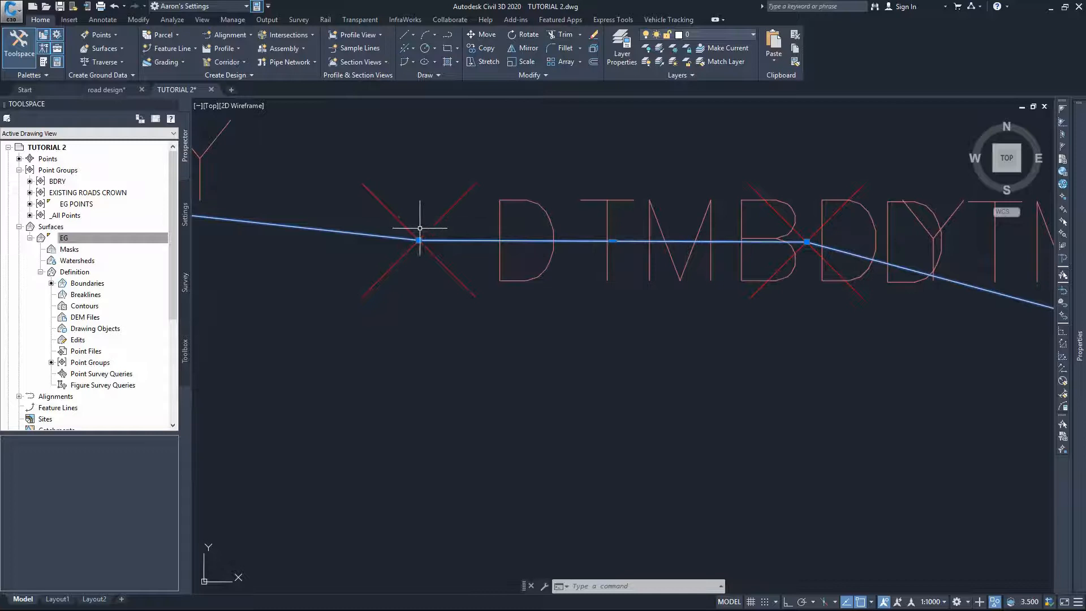
{"action": "right_click", "coordinate": [419, 240]}
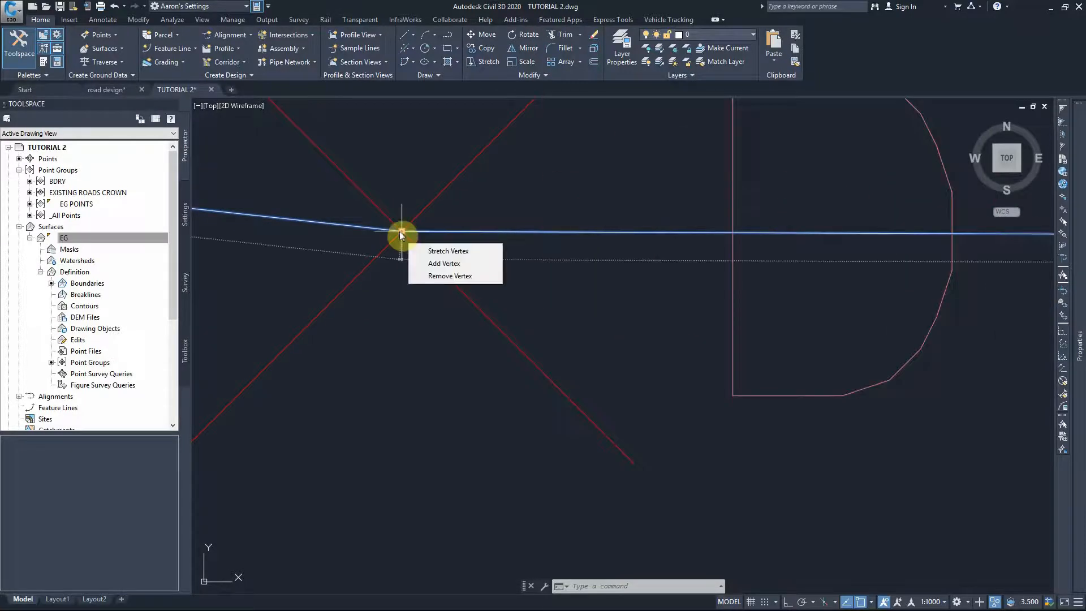
{"action": "left_click", "coordinate": [444, 263]}
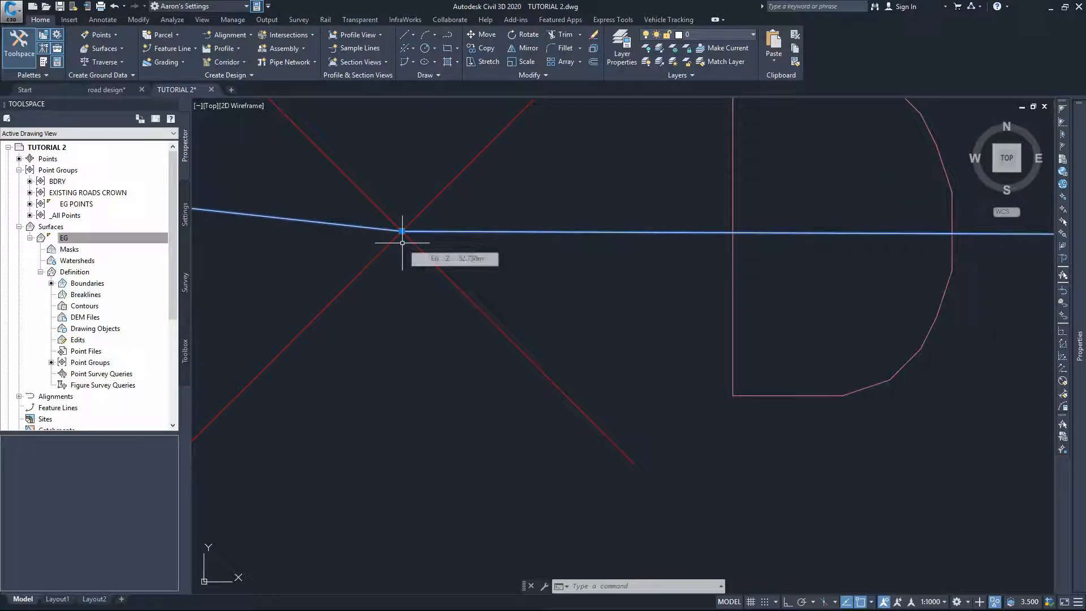
{"action": "mouse_move", "coordinate": [405, 251]}
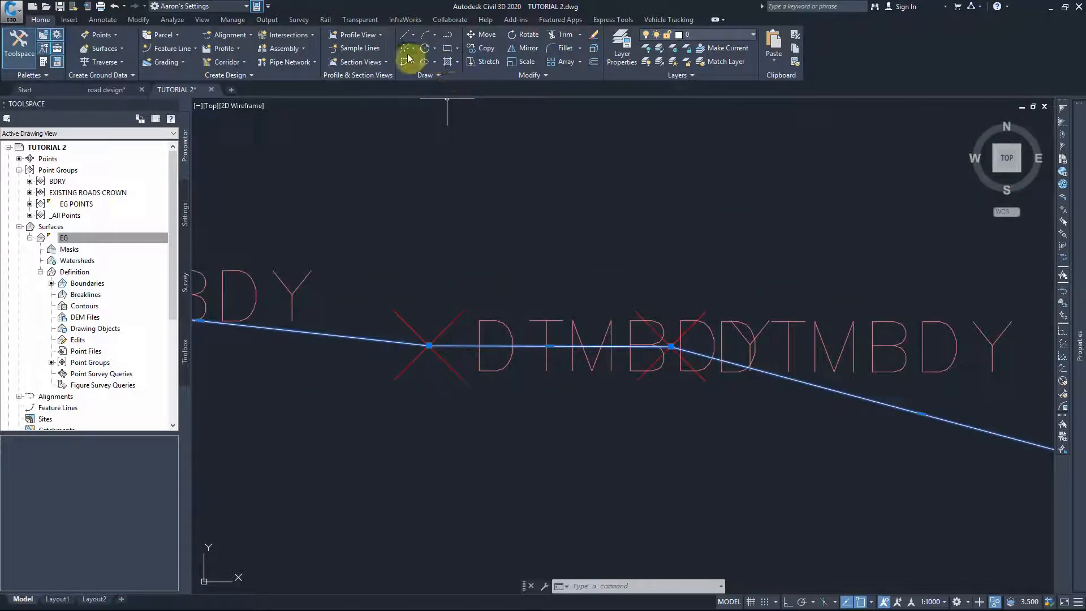
Offset the boundary polyline so a parallel copy runs just outside the DTMBDY points
{"action": "left_click", "coordinate": [407, 58]}
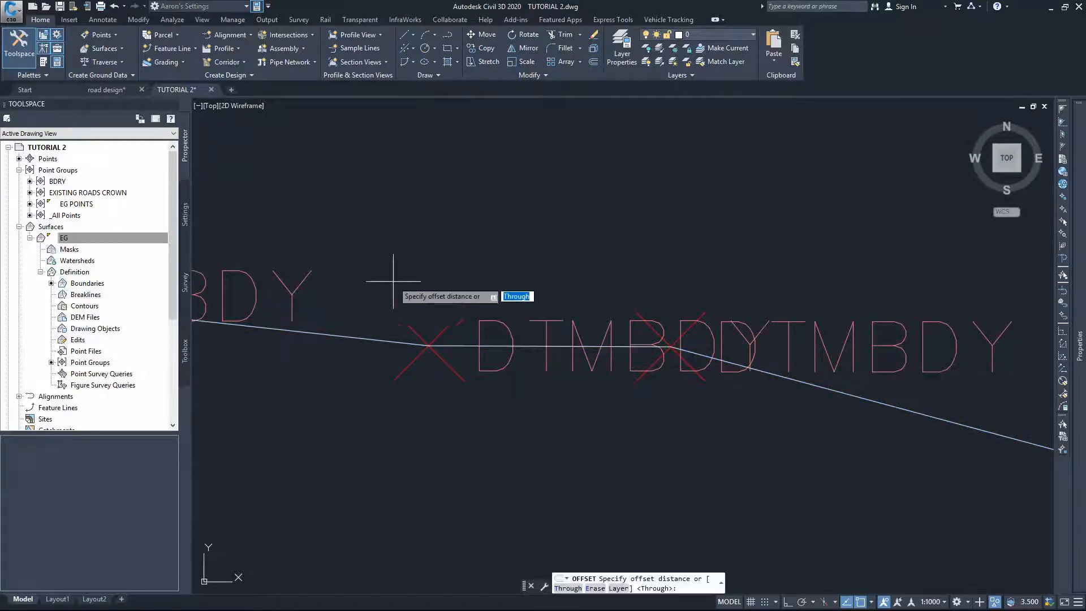
{"action": "mouse_move", "coordinate": [362, 307]}
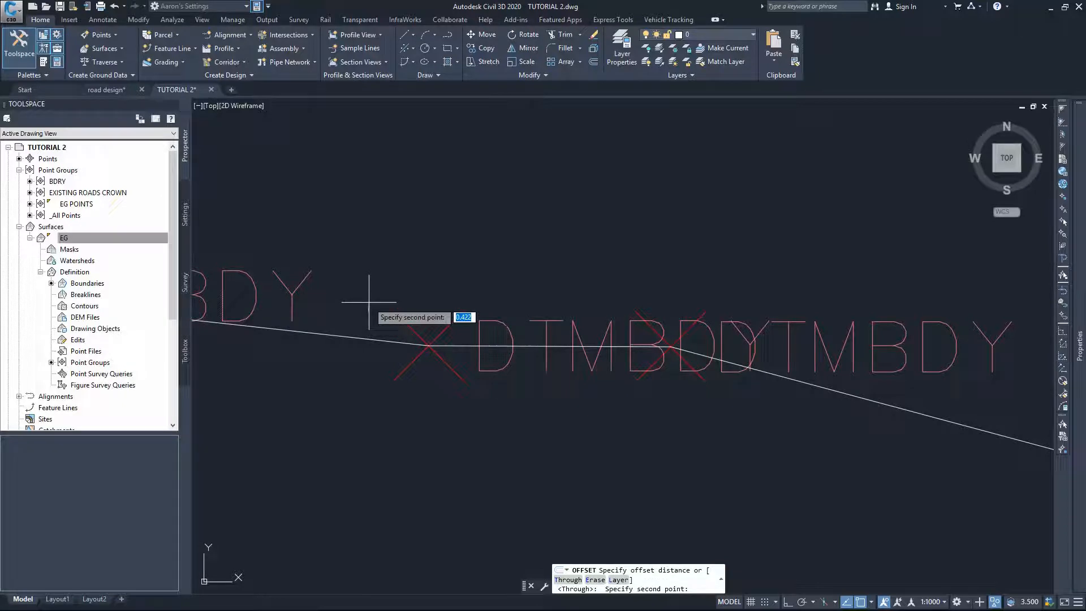
{"action": "key", "text": "Return"}
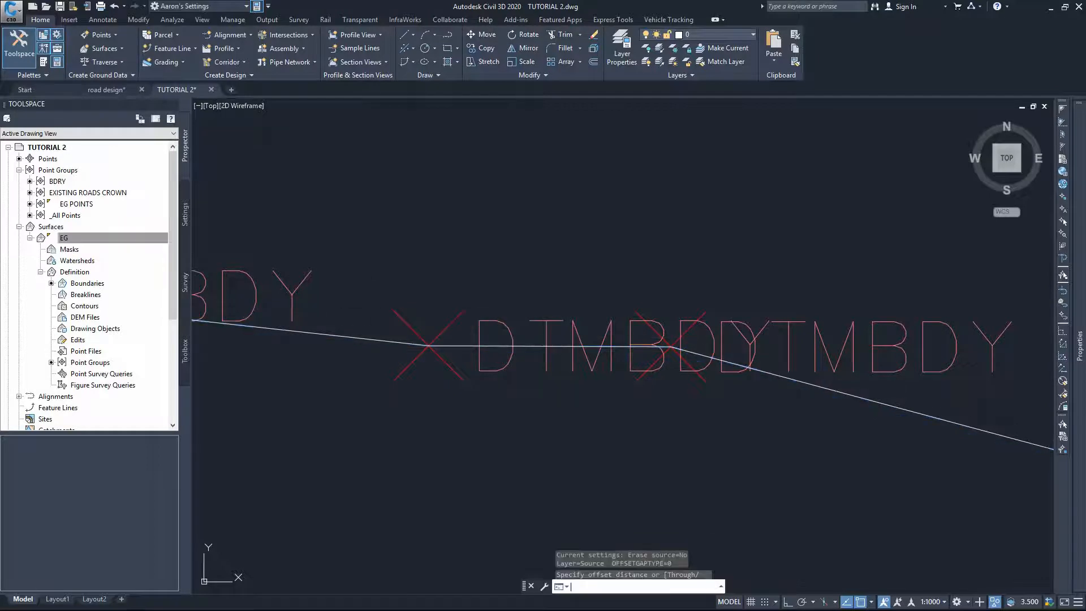
{"action": "right_click", "coordinate": [358, 319]}
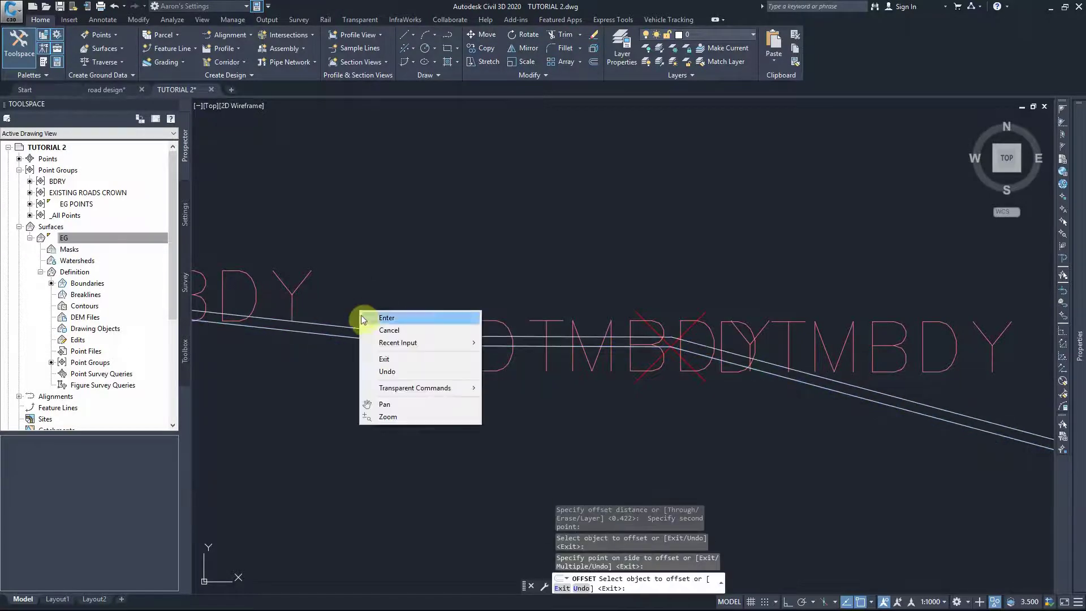
{"action": "left_click", "coordinate": [387, 317]}
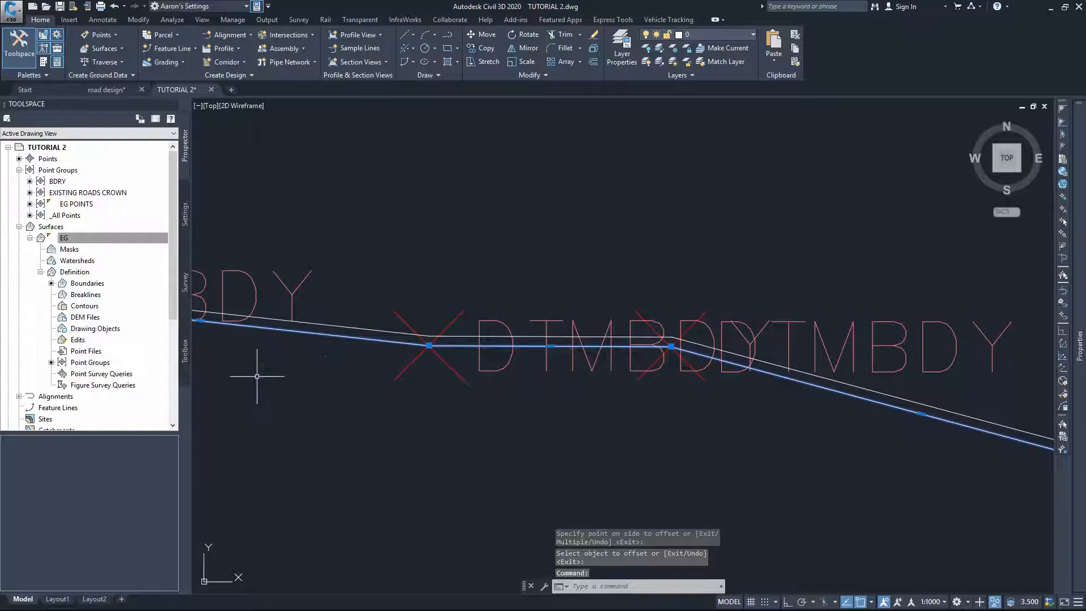
{"action": "mouse_move", "coordinate": [379, 380]}
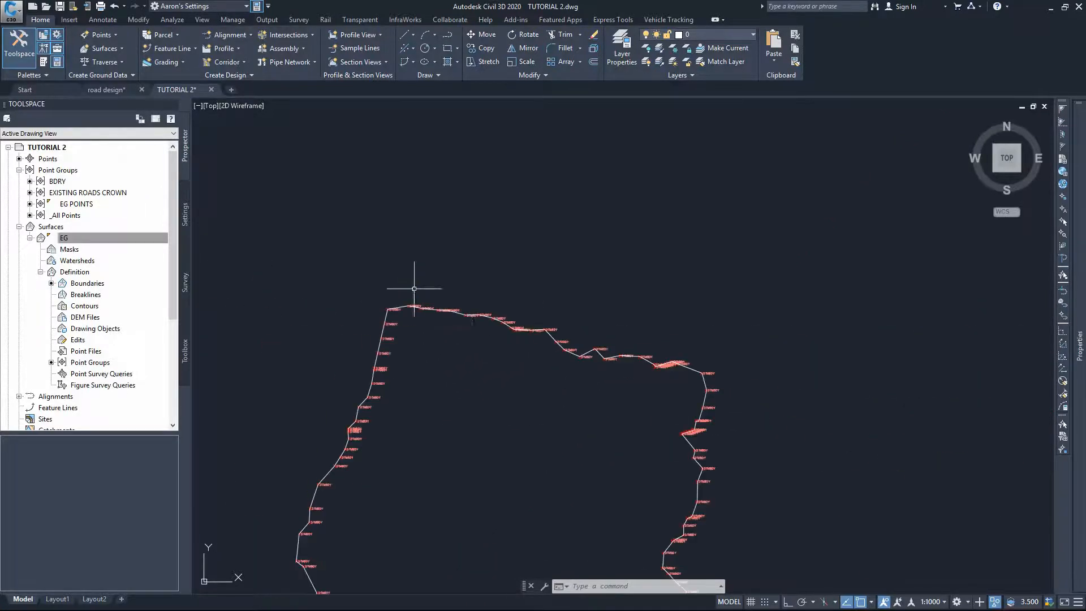
Give the EG surface the Contours 0.5m and 2m (Background) style via Surface Properties
{"action": "left_click", "coordinate": [63, 238]}
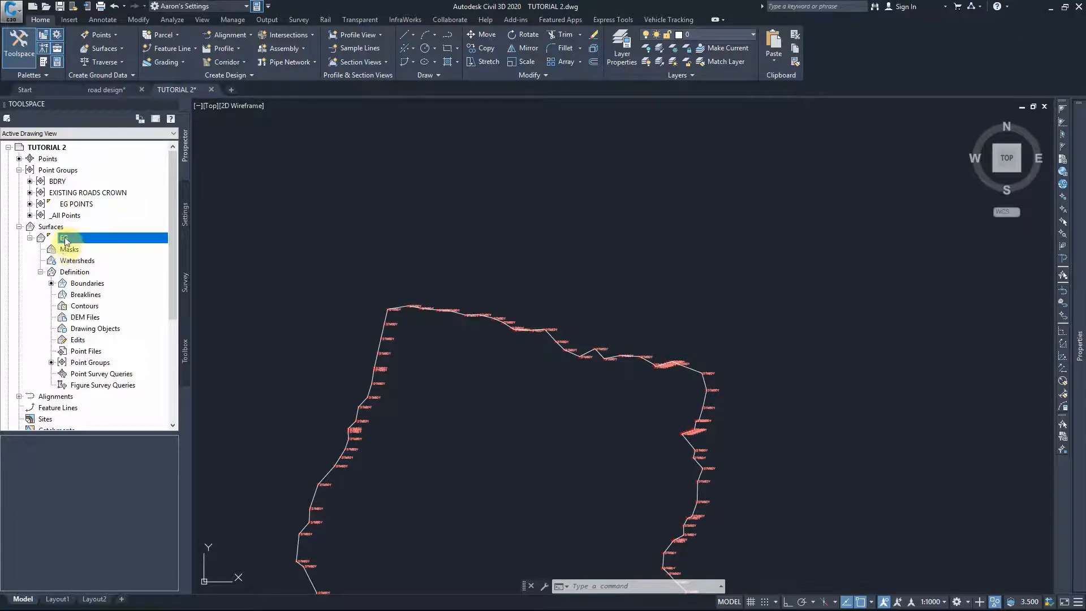
{"action": "right_click", "coordinate": [63, 238]}
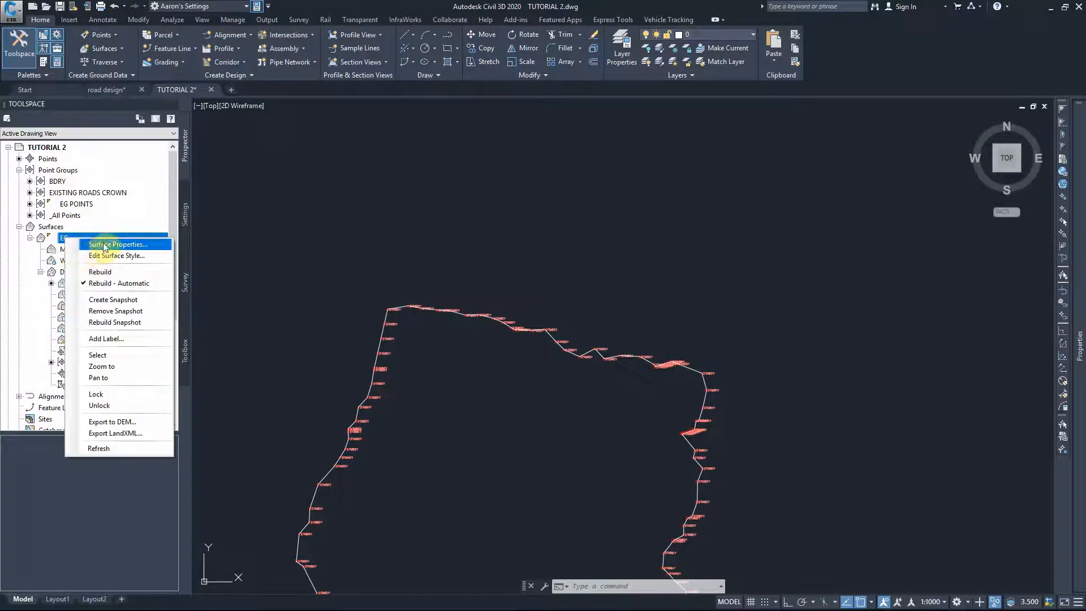
{"action": "left_click", "coordinate": [118, 244]}
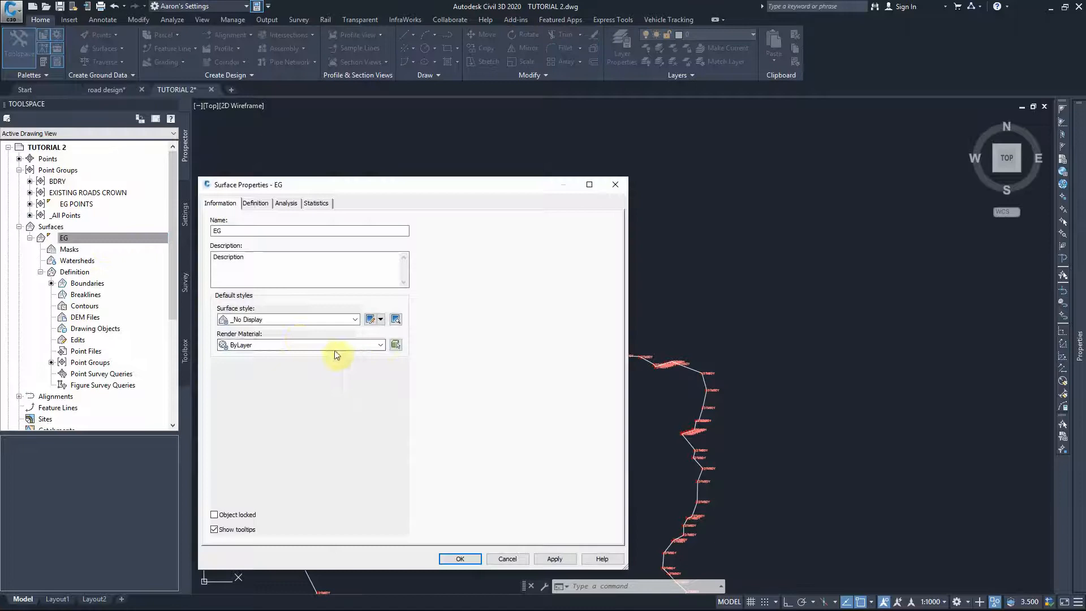
{"action": "left_click", "coordinate": [355, 319]}
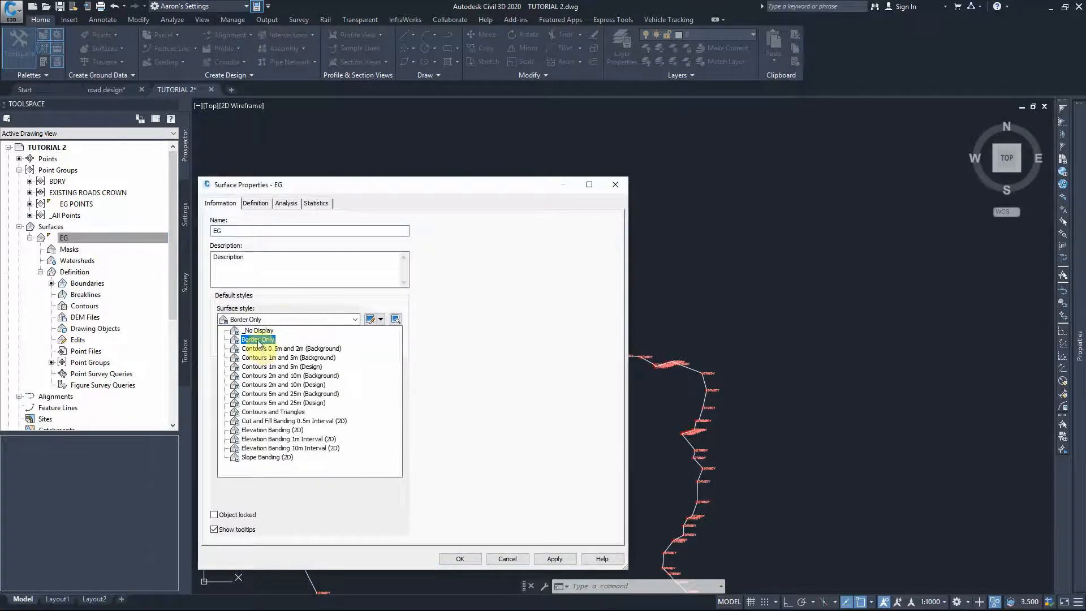
{"action": "left_click", "coordinate": [283, 347]}
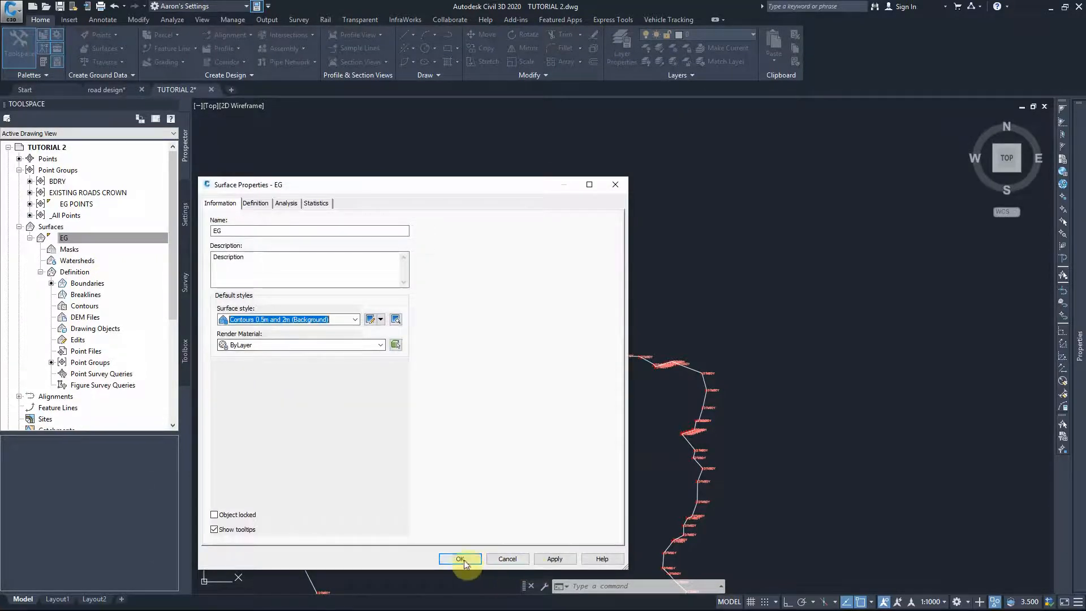
{"action": "left_click", "coordinate": [461, 559]}
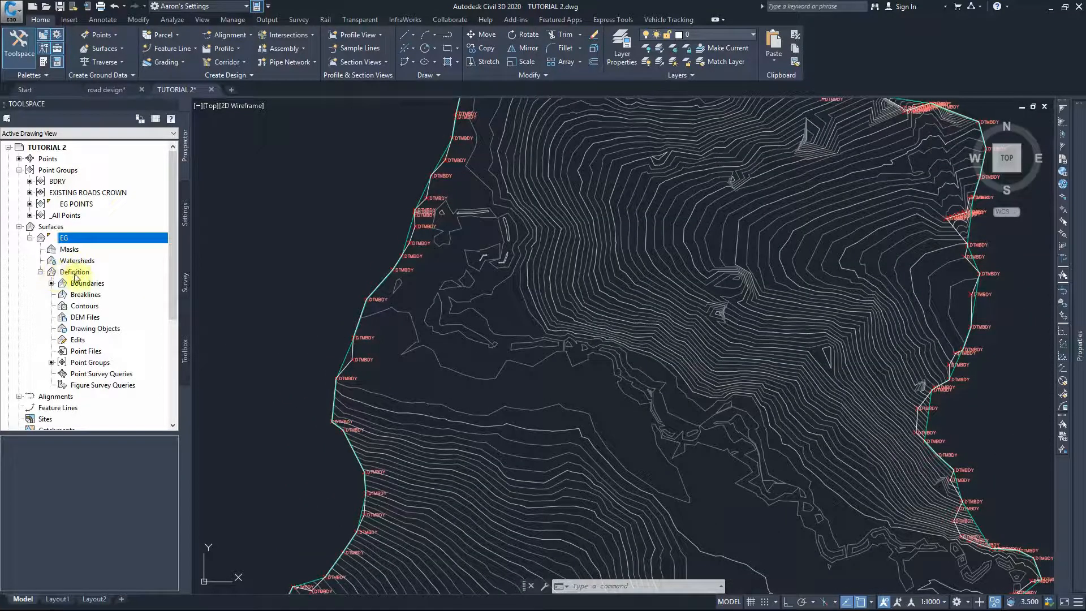
Start an OUTER boundary for EG, then leave the first Add Boundaries dialog
{"action": "right_click", "coordinate": [87, 283]}
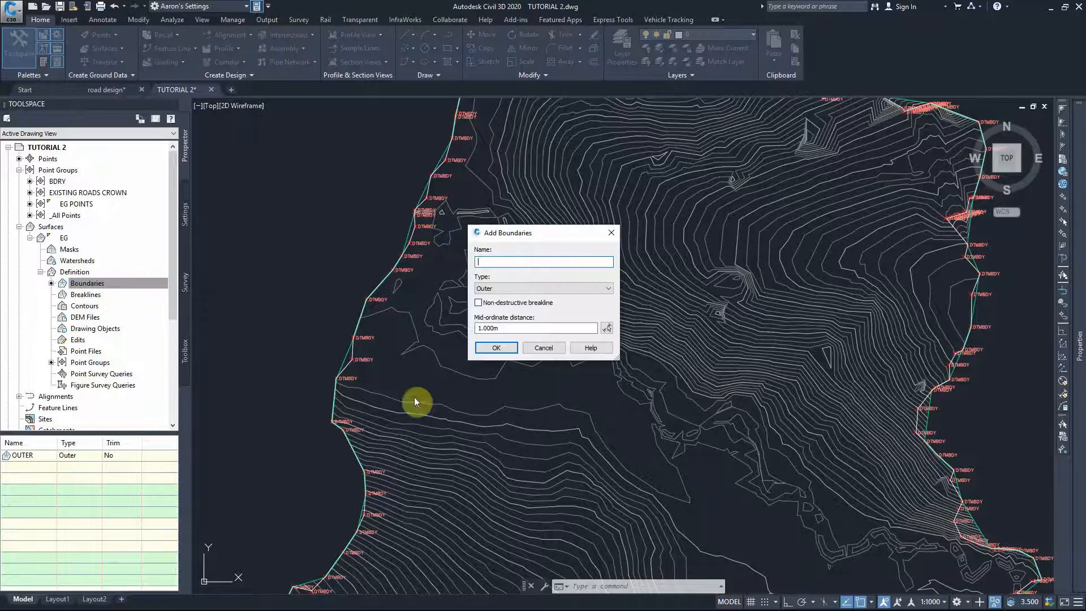
{"action": "mouse_move", "coordinate": [513, 264]}
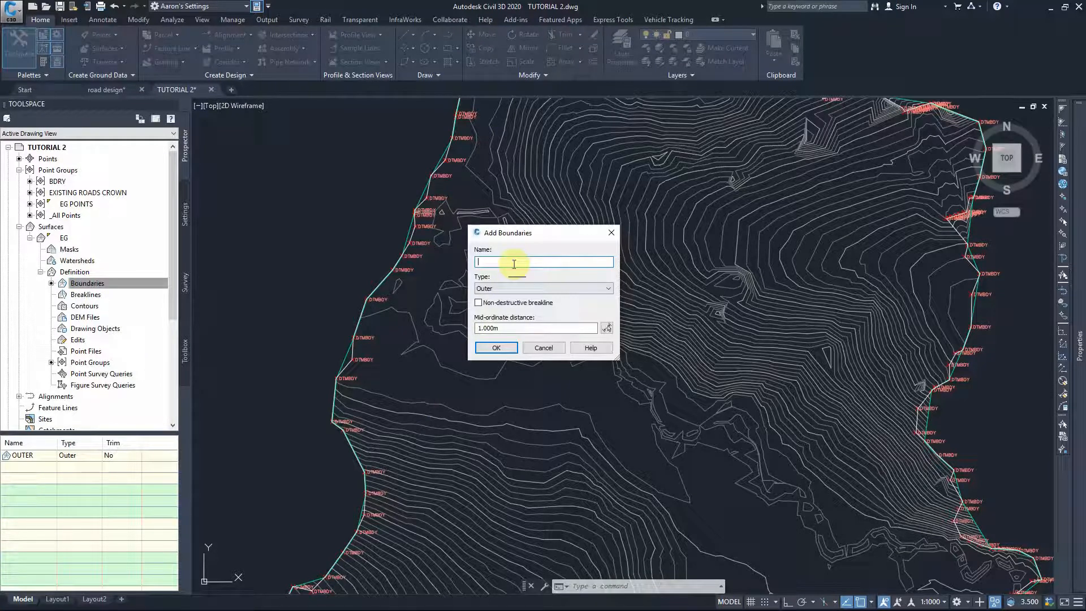
{"action": "type", "text": "OUTER"}
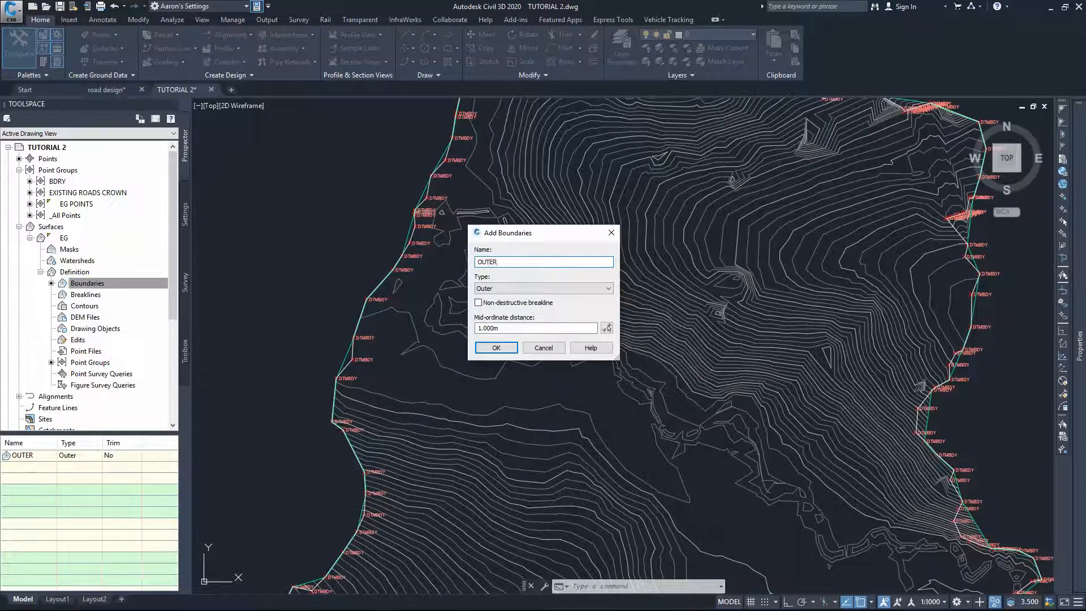
{"action": "left_click", "coordinate": [496, 348]}
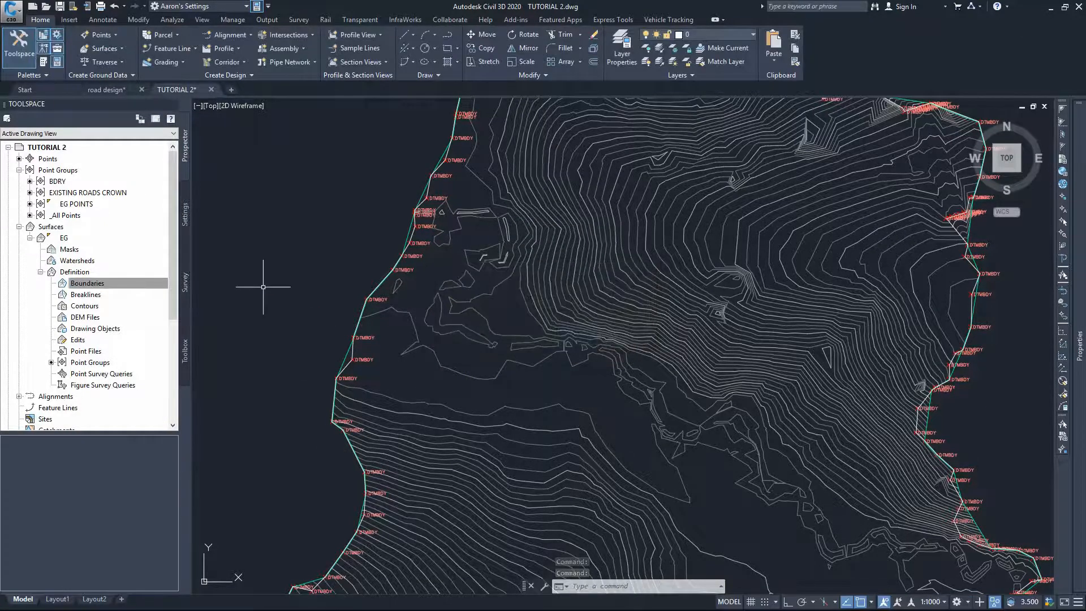
Add a destructive Outer boundary named OUTER and proceed to pick its polyline
{"action": "right_click", "coordinate": [87, 283]}
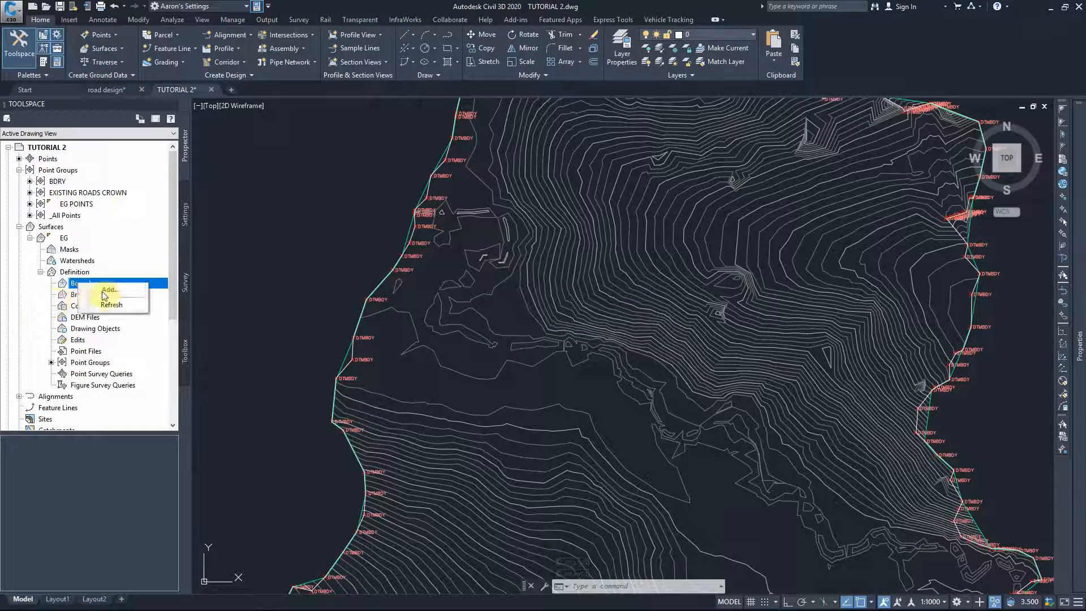
{"action": "left_click", "coordinate": [109, 289]}
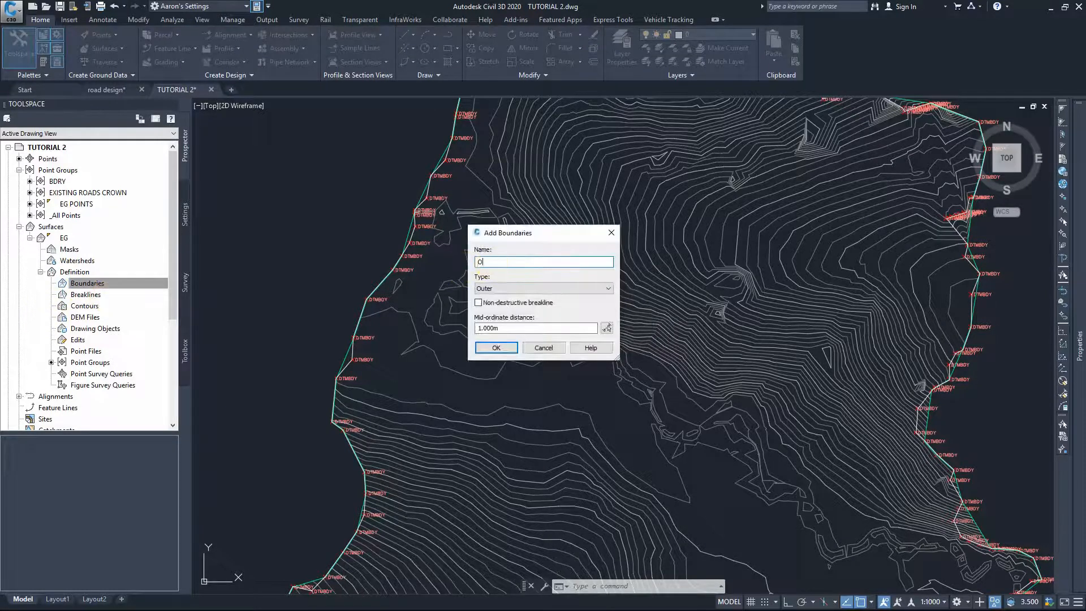
{"action": "type", "text": "UTER"}
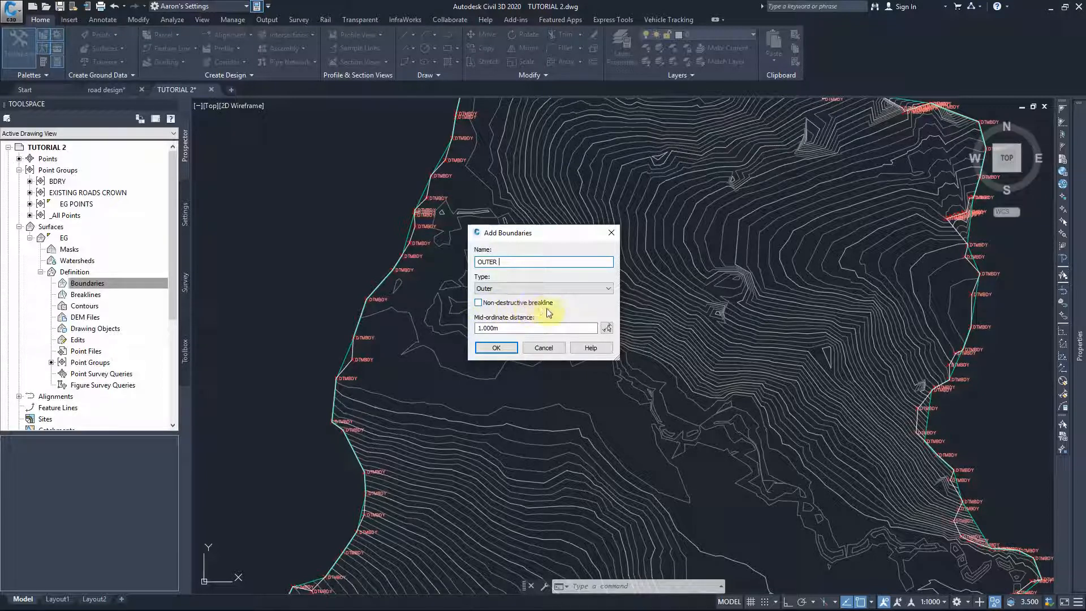
{"action": "left_click", "coordinate": [496, 347]}
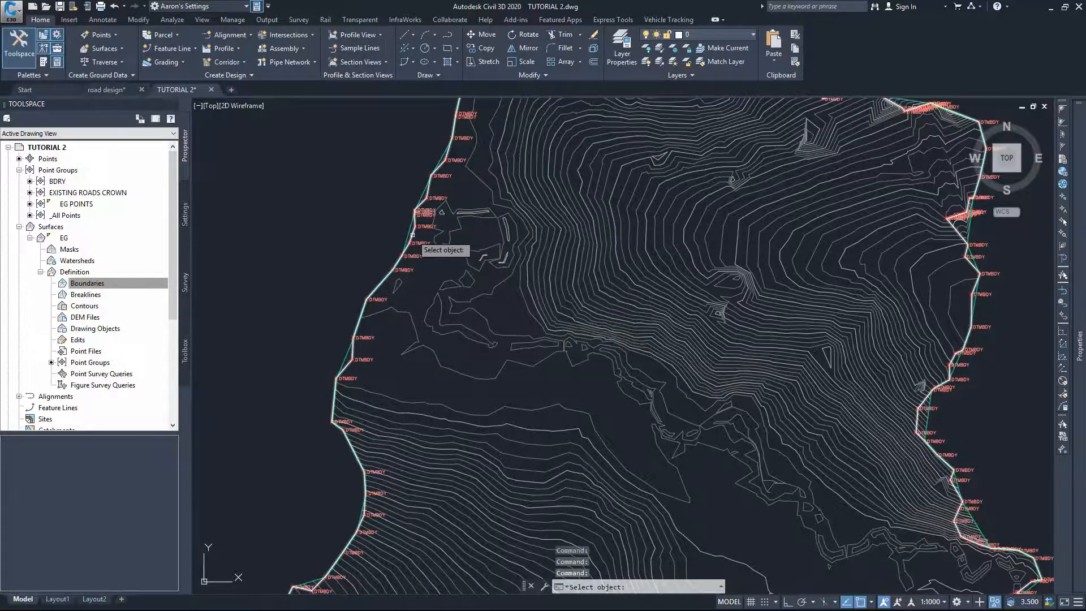
Pick the offset polyline as OUTER and zoom in on the clipped contour edge
{"action": "scroll", "scroll_direction": "up", "scroll_amount": 3}
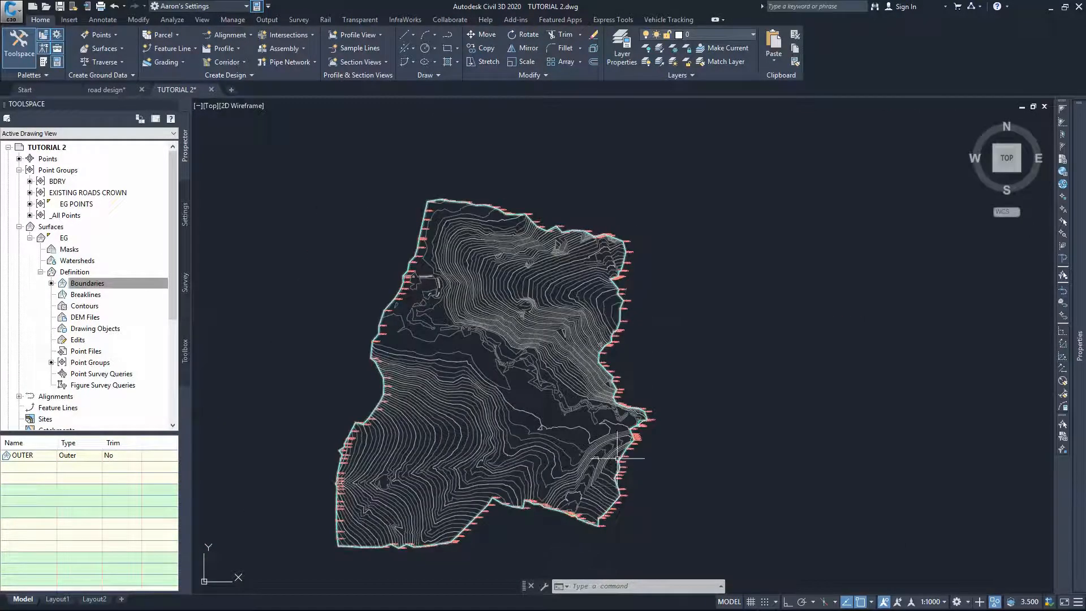
{"action": "mouse_move", "coordinate": [282, 201]}
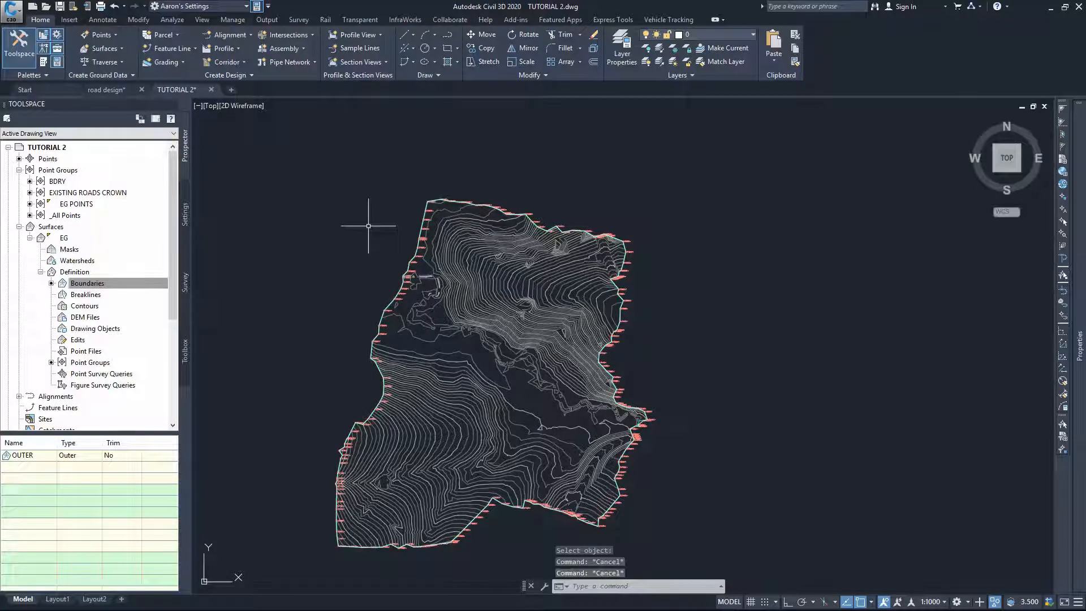
{"action": "scroll", "scroll_direction": "up", "scroll_amount": 3}
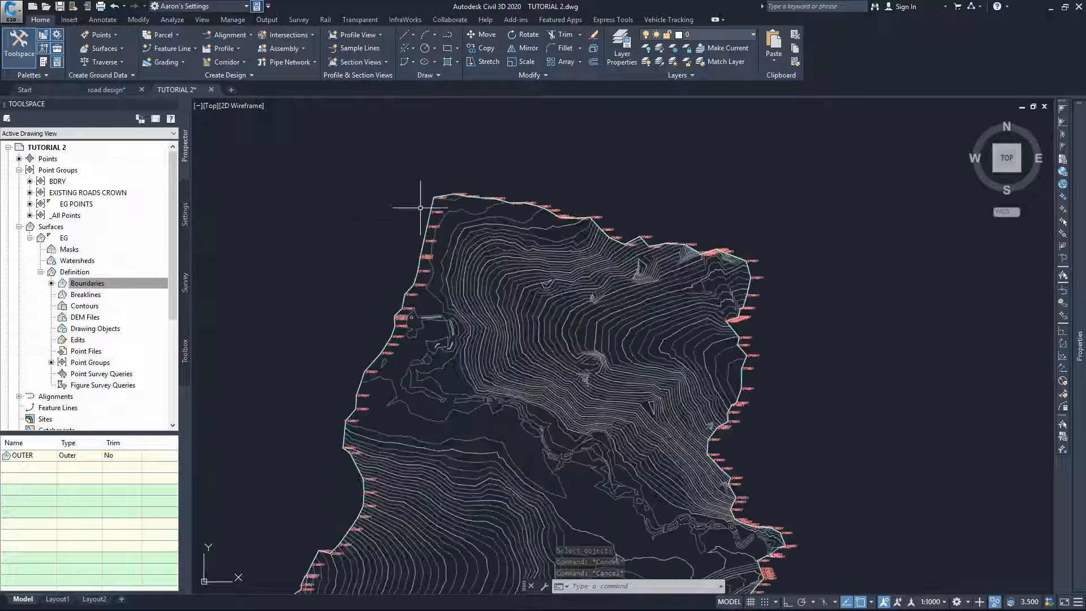
{"action": "scroll", "scroll_direction": "up", "scroll_amount": 3}
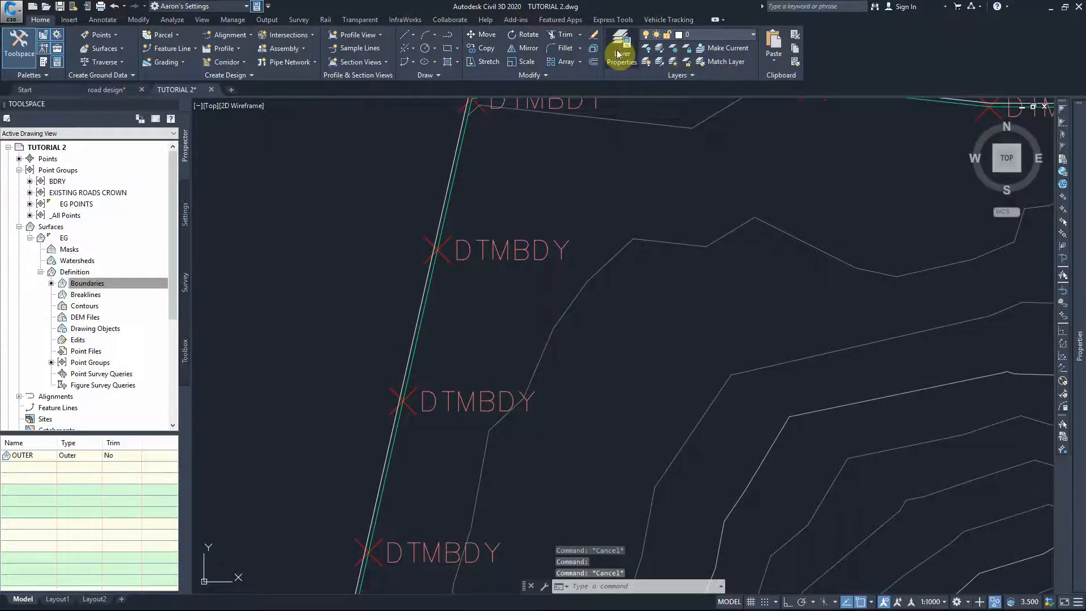
Create a layer named NO DISPLAY in Layer Properties and switch it off
{"action": "left_click", "coordinate": [621, 43]}
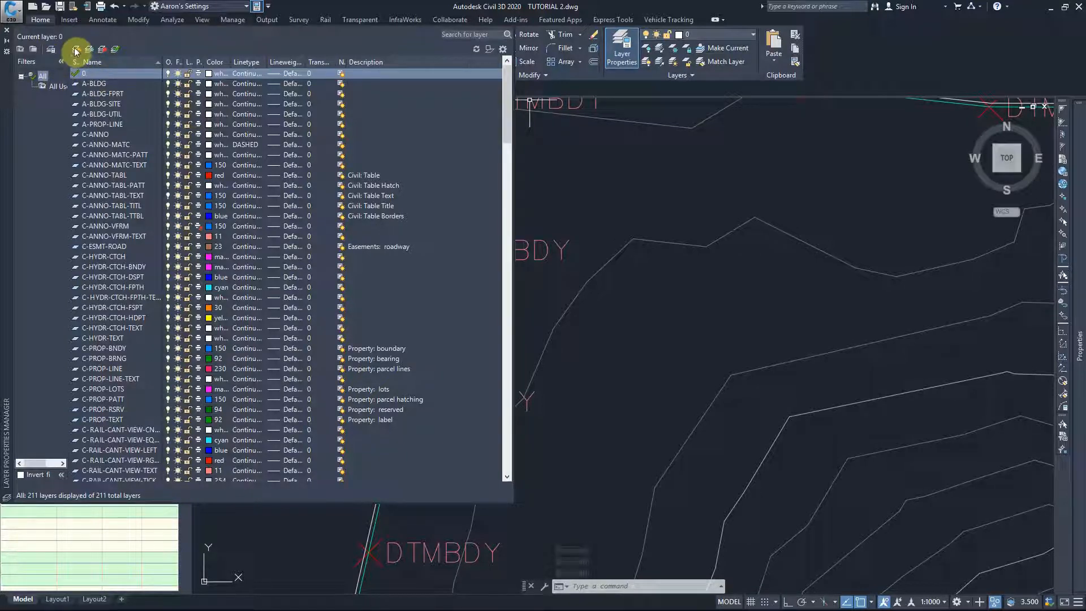
{"action": "mouse_move", "coordinate": [76, 49]}
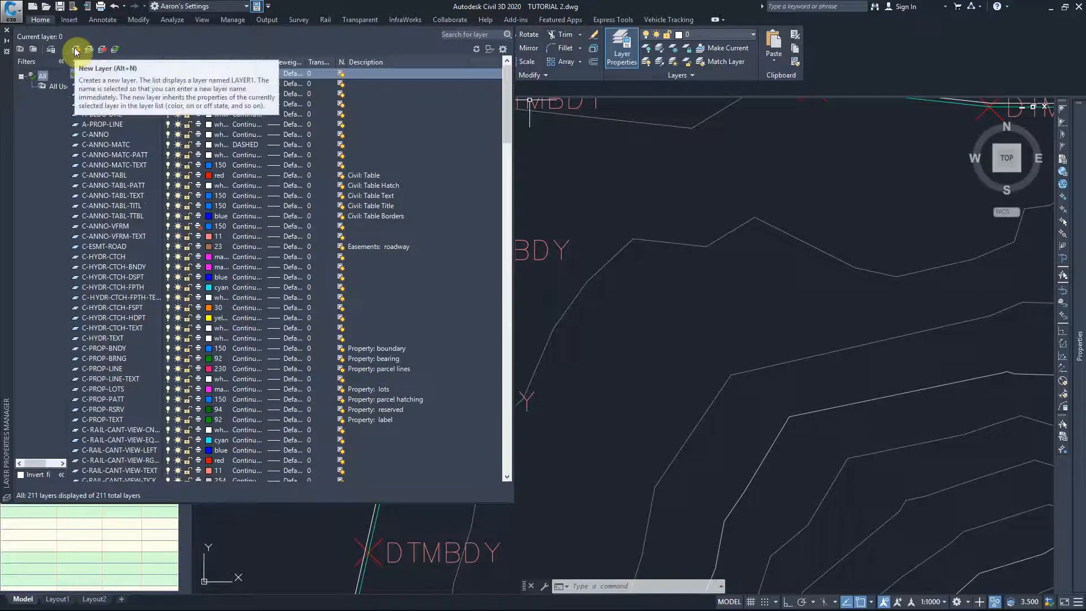
{"action": "left_click", "coordinate": [76, 48]}
{"action": "type", "text": "NO DIS"}
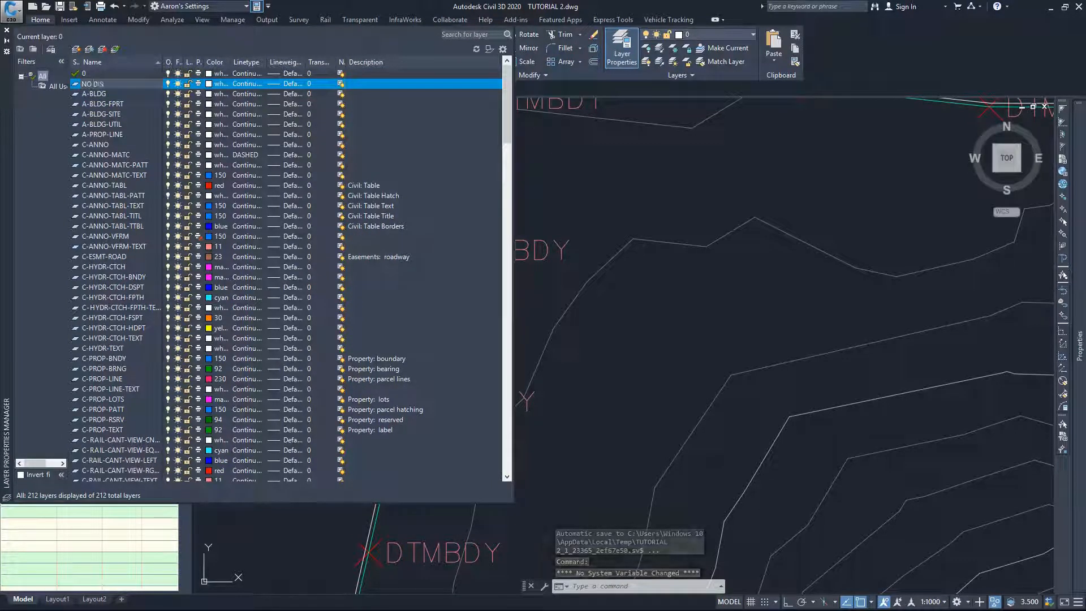
{"action": "double_click", "coordinate": [92, 83]}
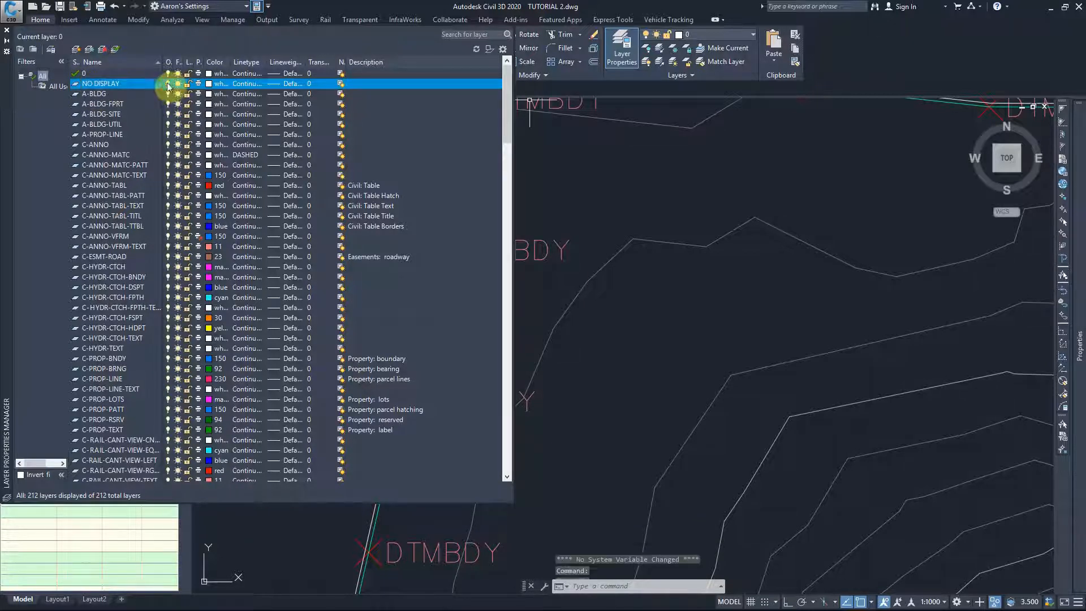
{"action": "left_click", "coordinate": [186, 83]}
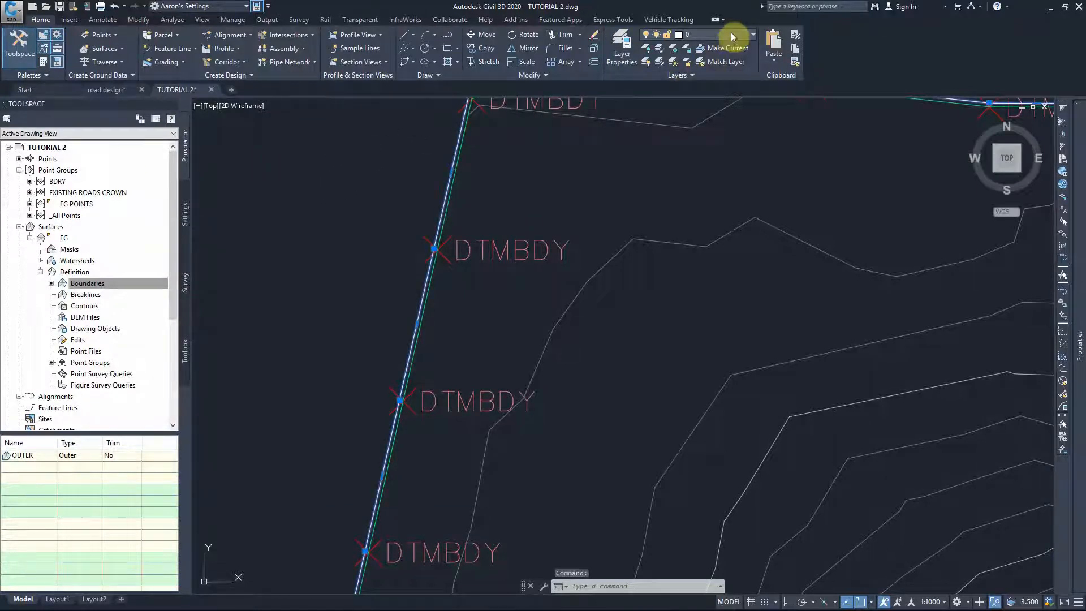
Assign the boundary polyline to the NO DISPLAY layer and dismiss the hidden-layer warning
{"action": "left_click", "coordinate": [752, 35]}
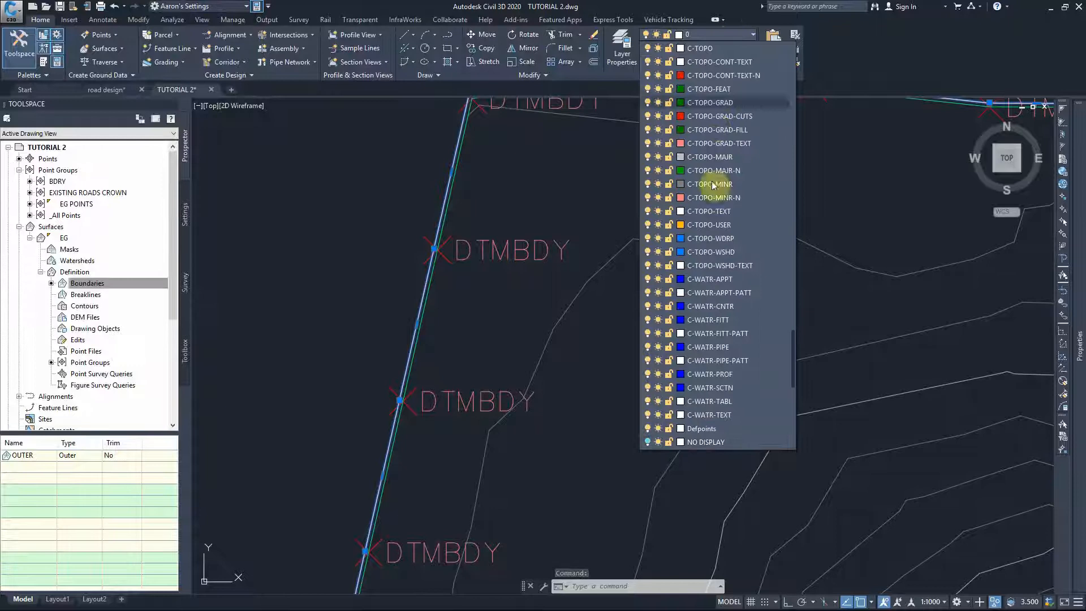
{"action": "left_click", "coordinate": [706, 442]}
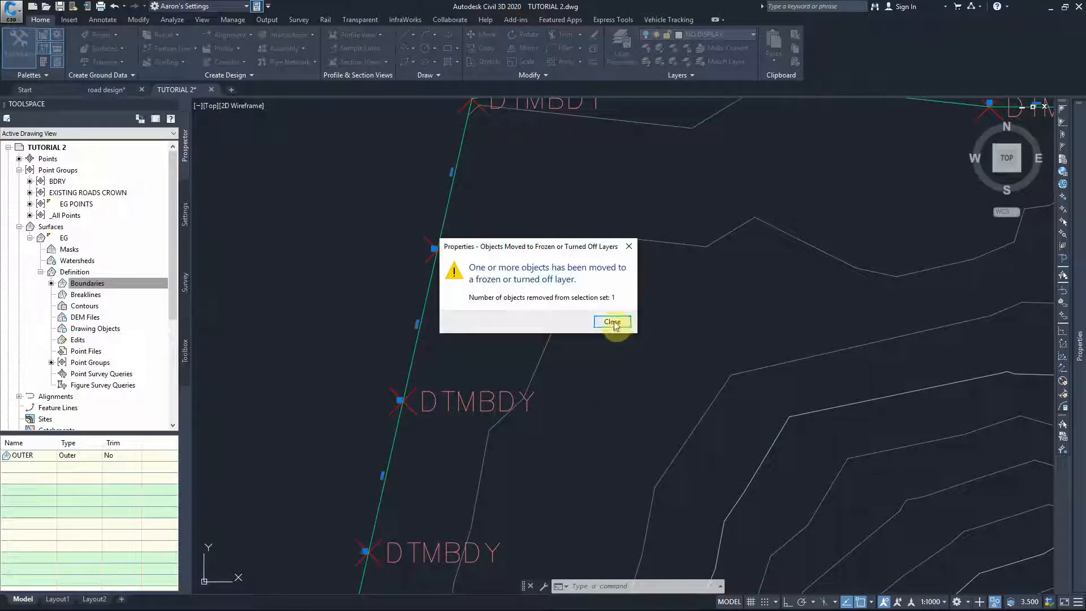
{"action": "left_click", "coordinate": [612, 323]}
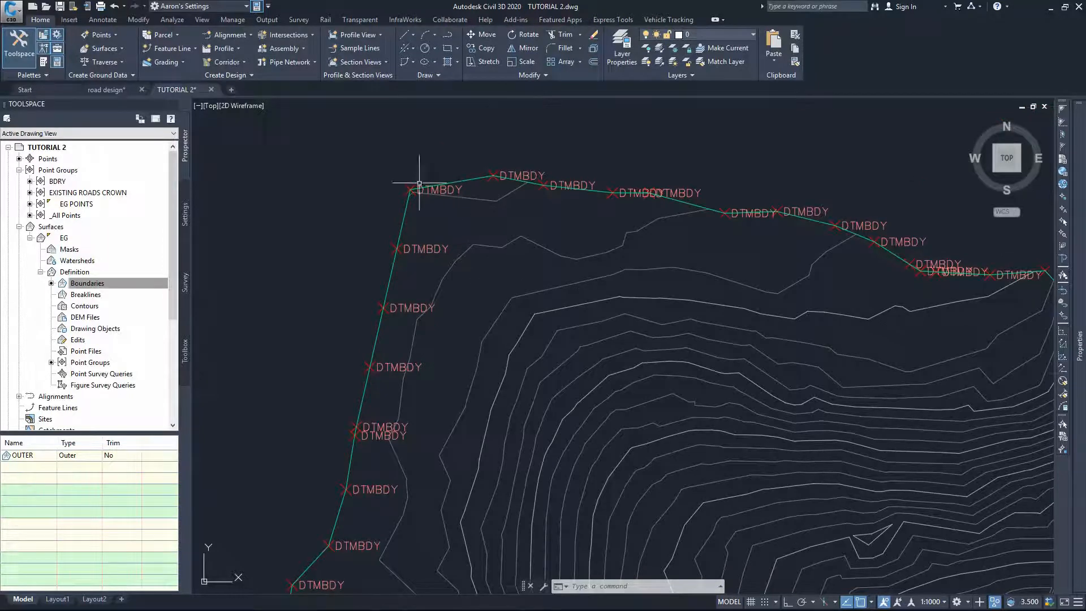